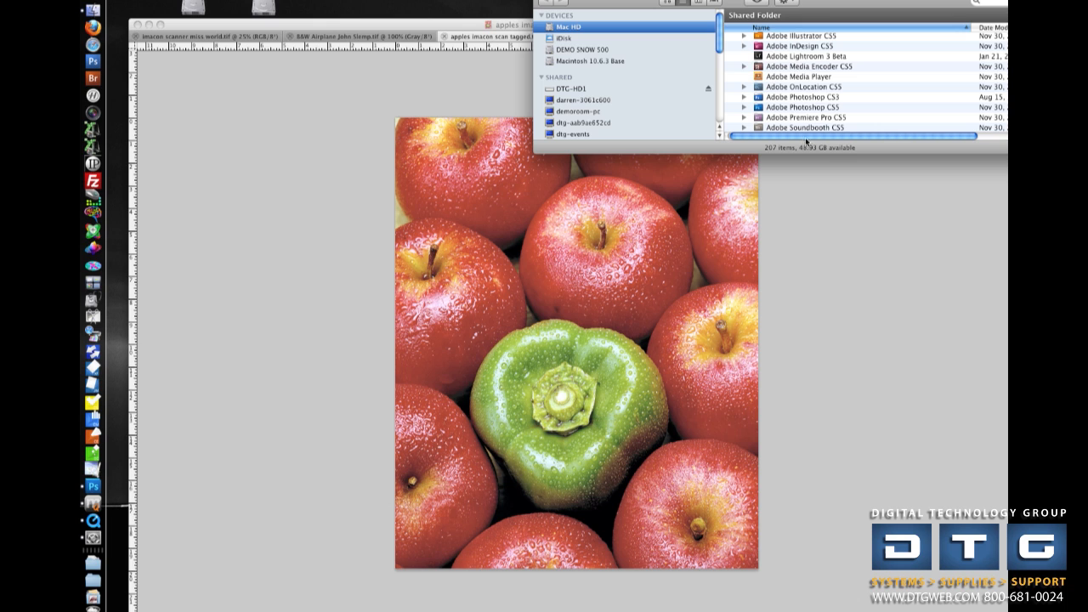
mouse_move(808, 202)
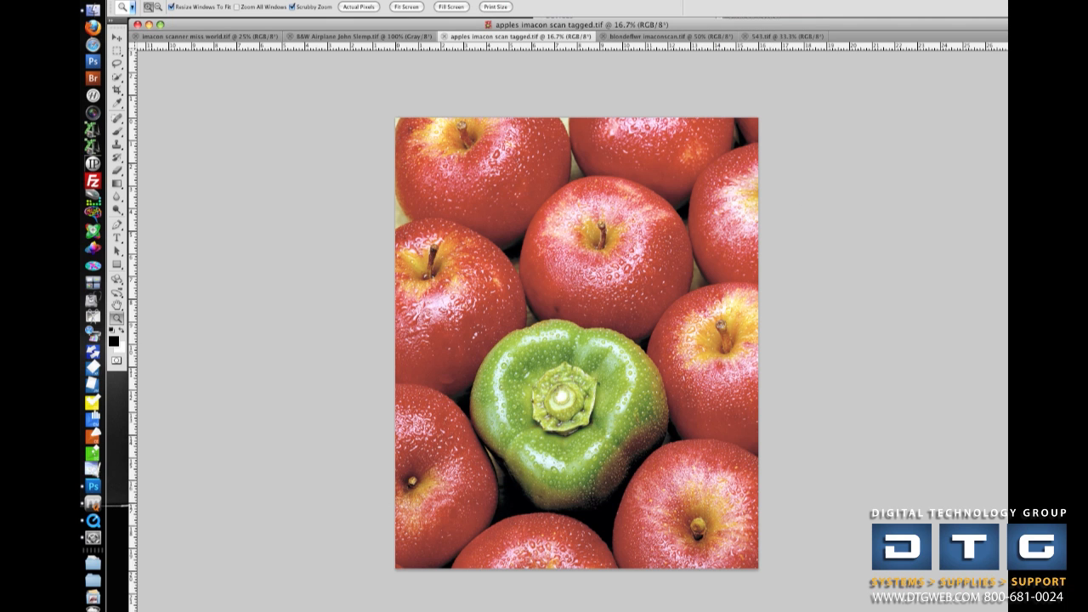
- Launch Mirage Print from File > Automate for the apples image
click(153, 4)
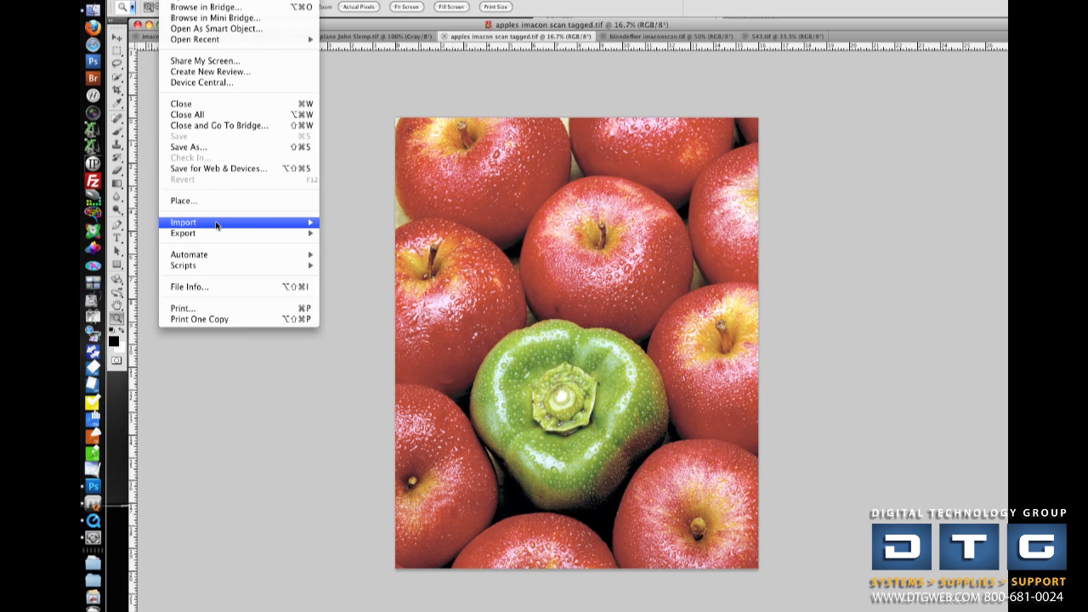
mouse_move(189, 254)
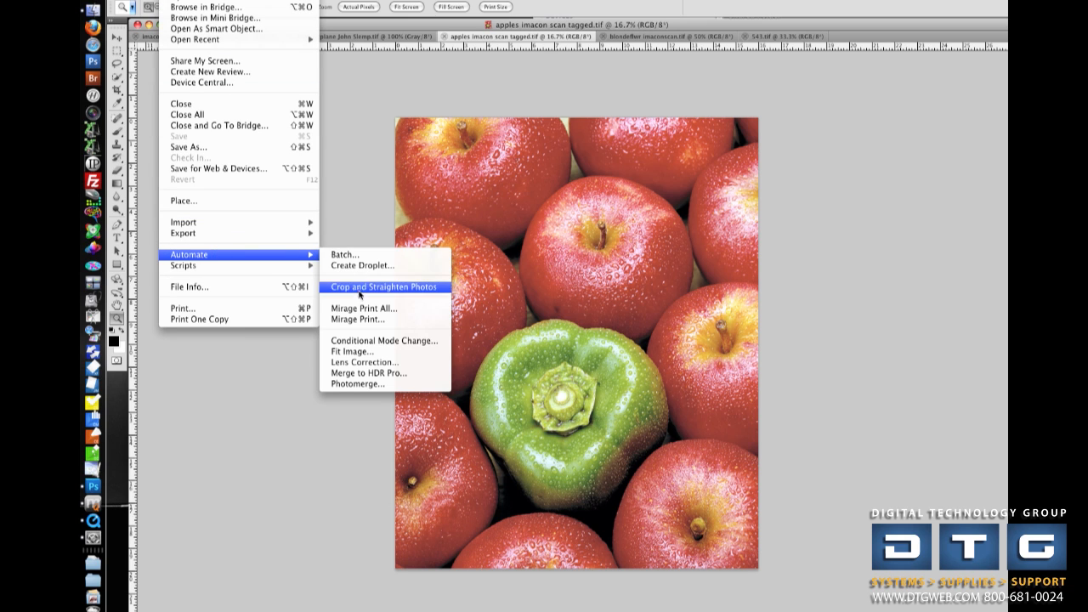
click(383, 286)
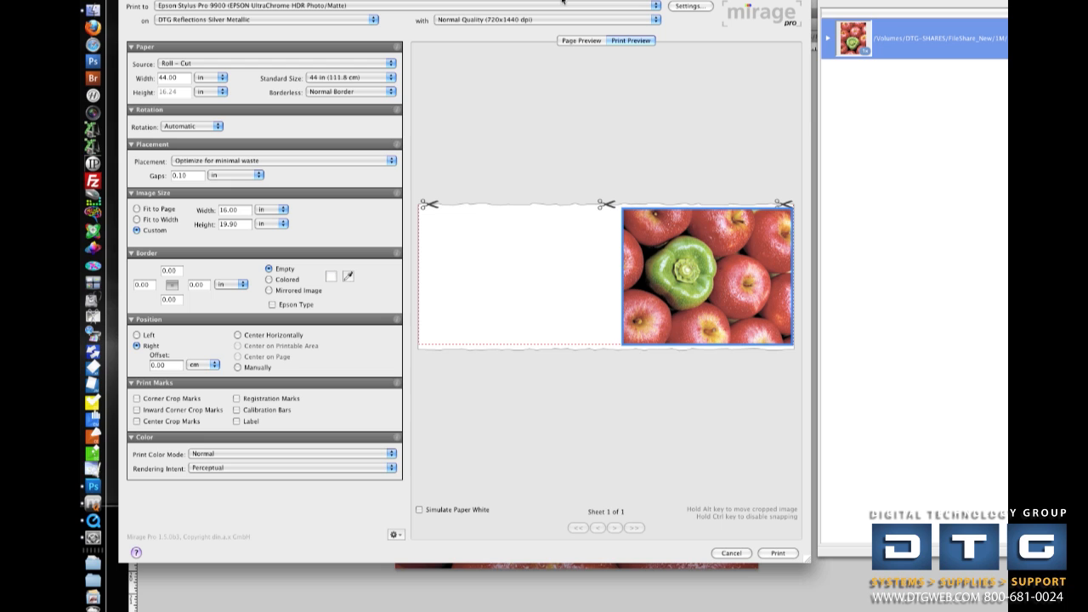
mouse_move(387, 438)
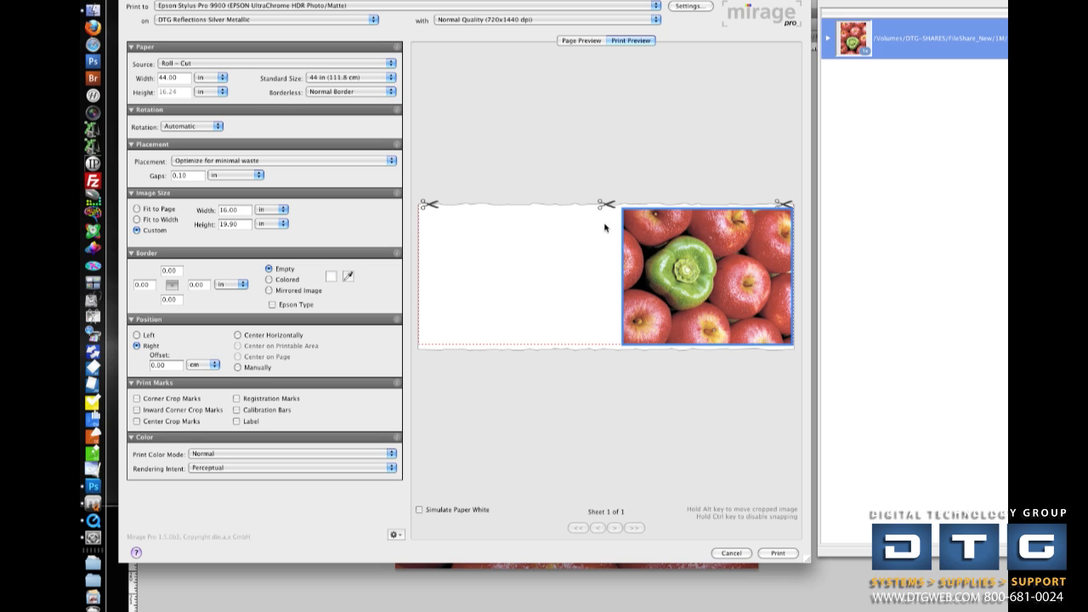
mouse_move(582, 230)
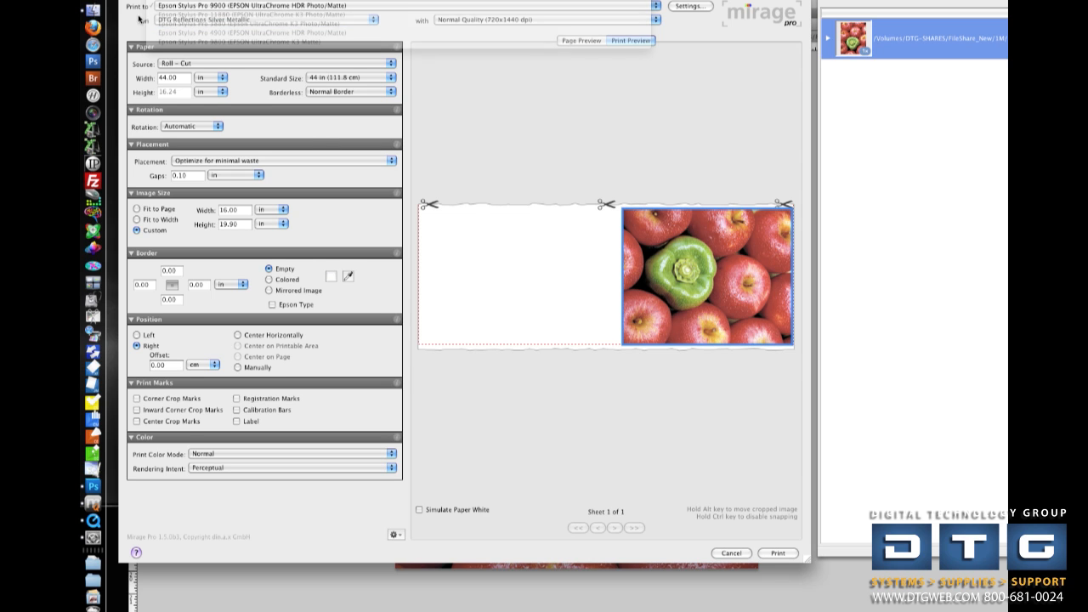
- Review the paper list, then uncheck unused papers under Settings > Custom Media and confirm
click(255, 20)
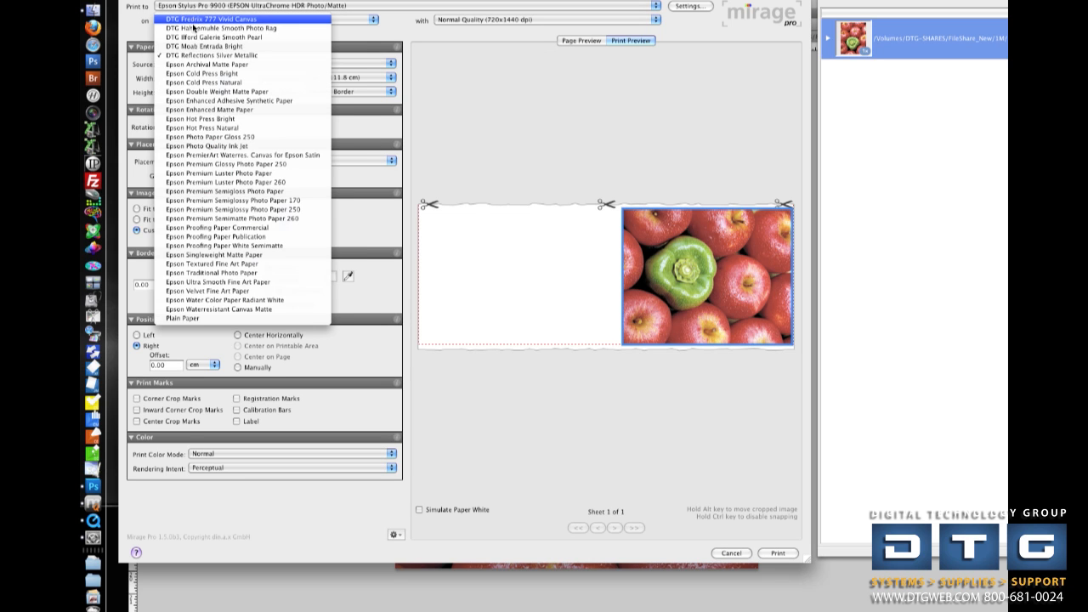
mouse_move(226, 31)
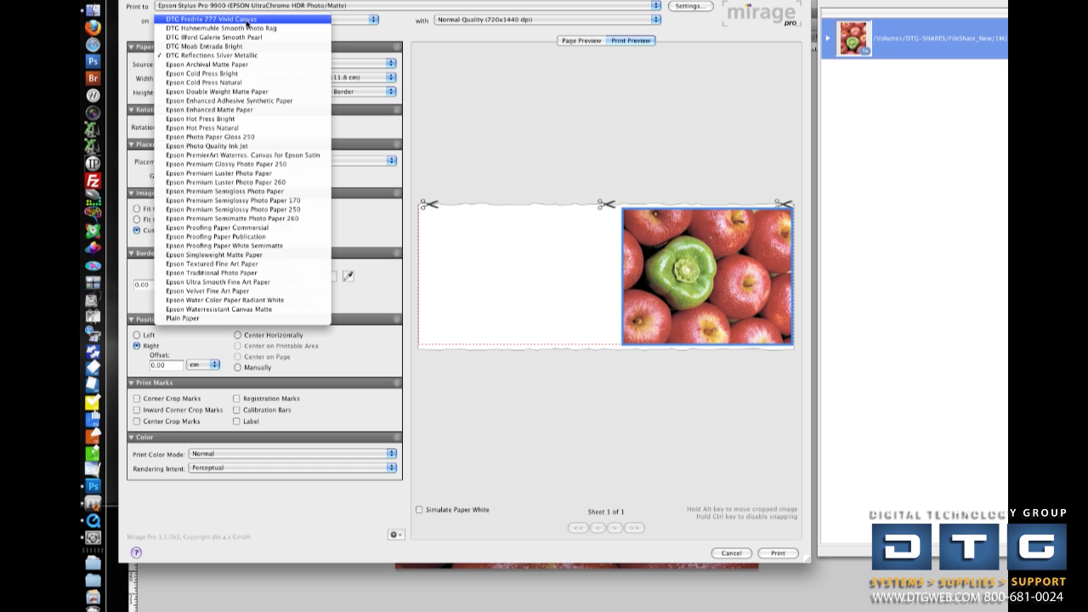
mouse_move(212, 254)
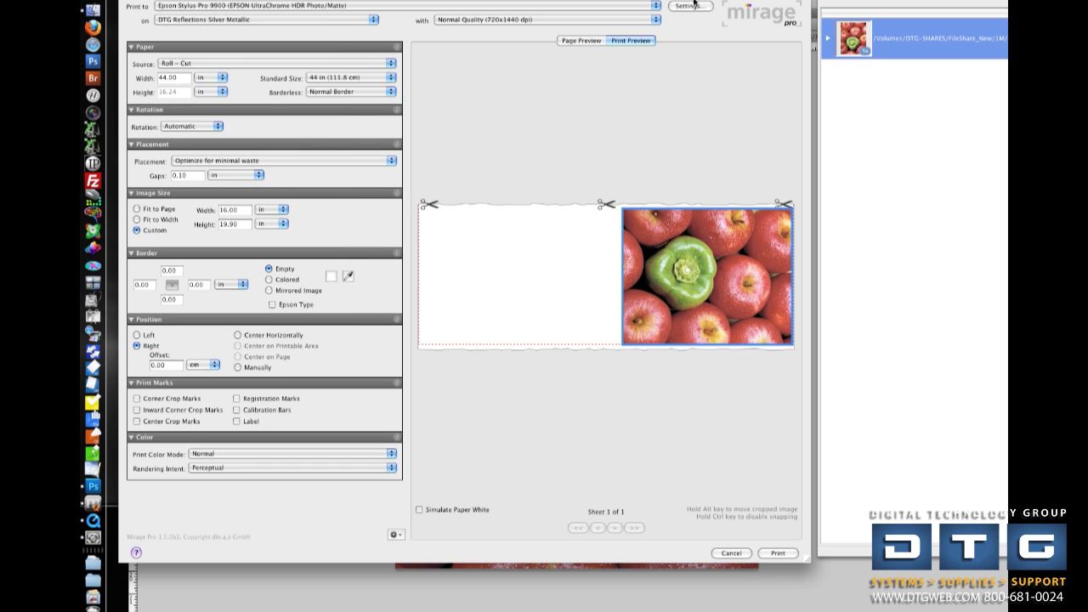
click(693, 6)
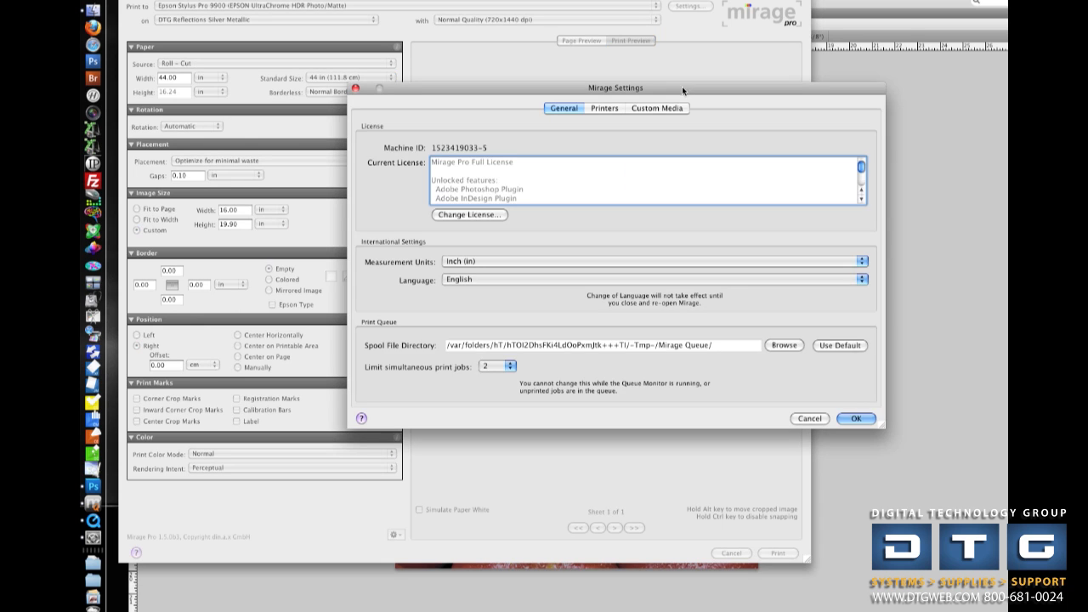
click(656, 108)
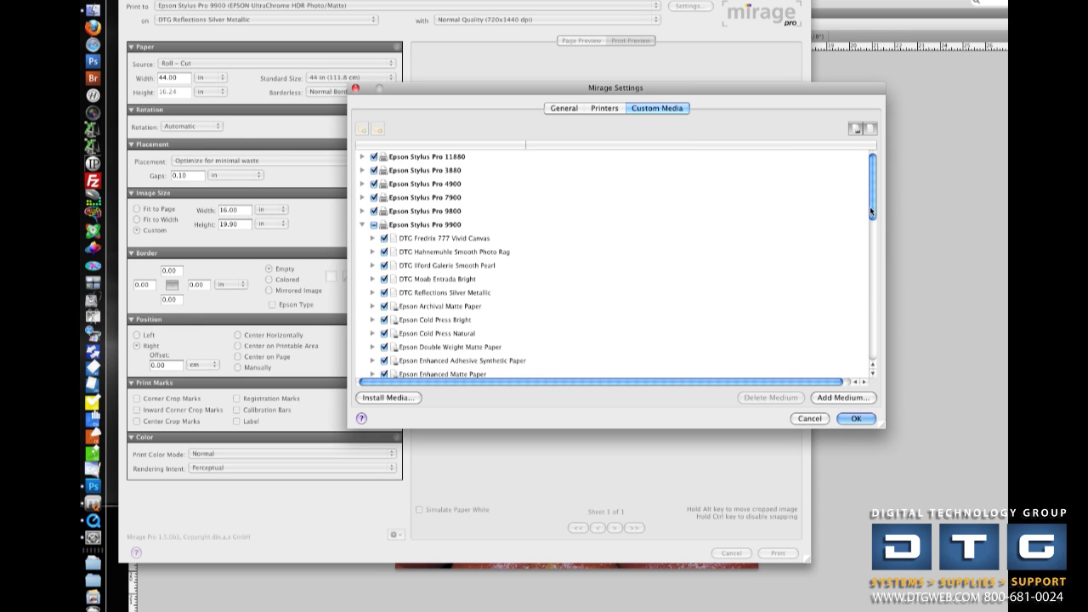
scroll(down, 3)
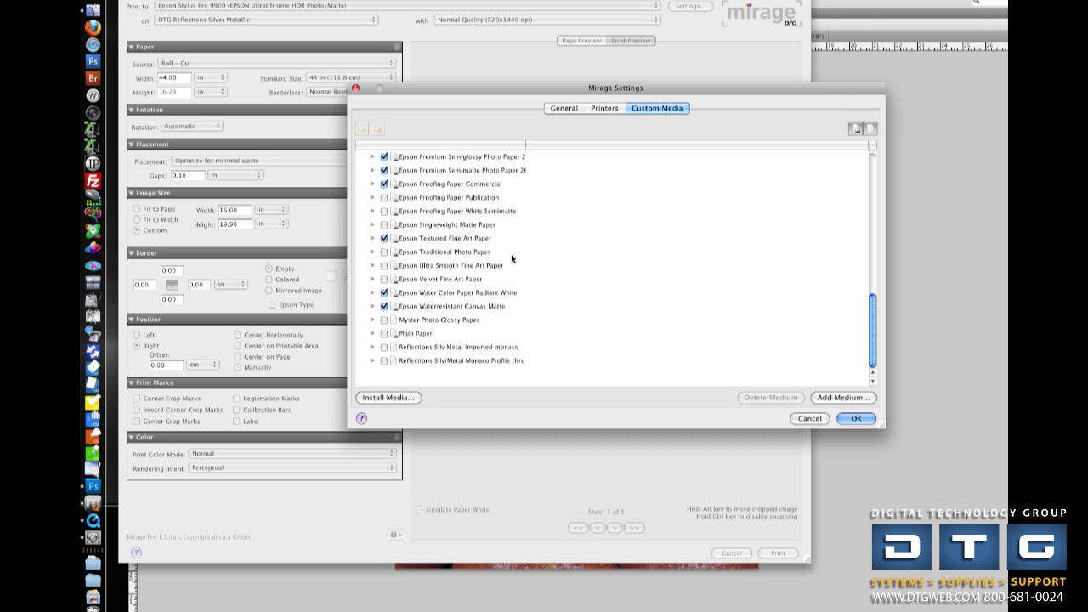
click(856, 419)
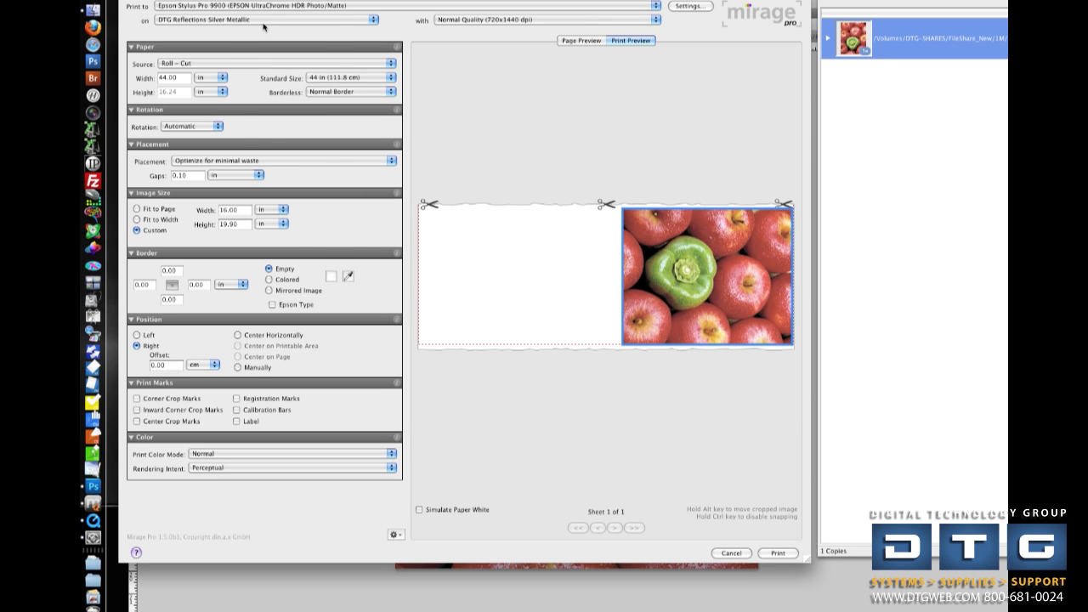
click(263, 22)
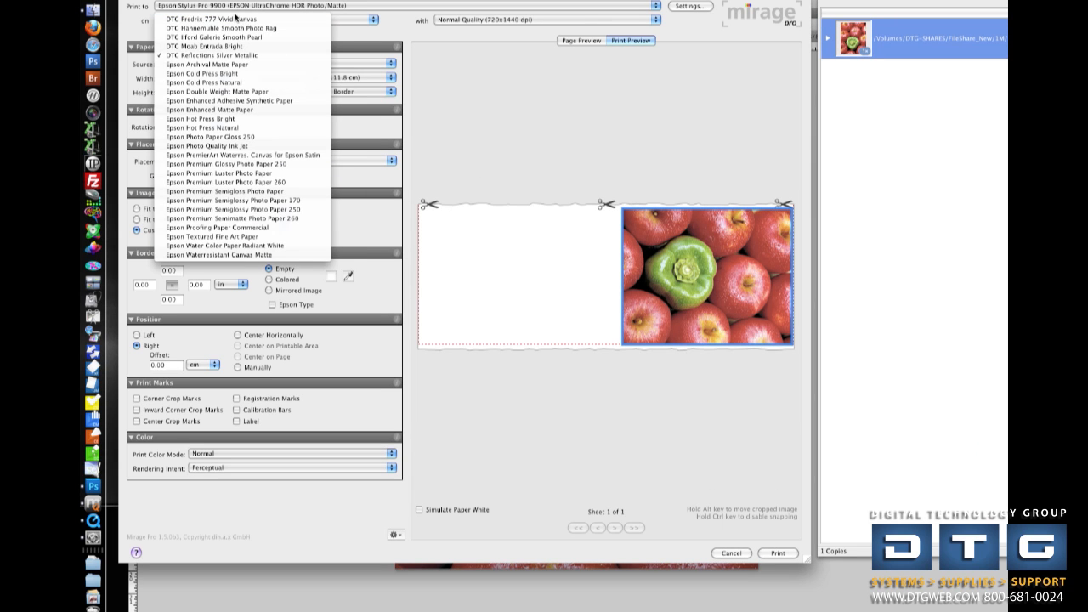
mouse_move(212, 28)
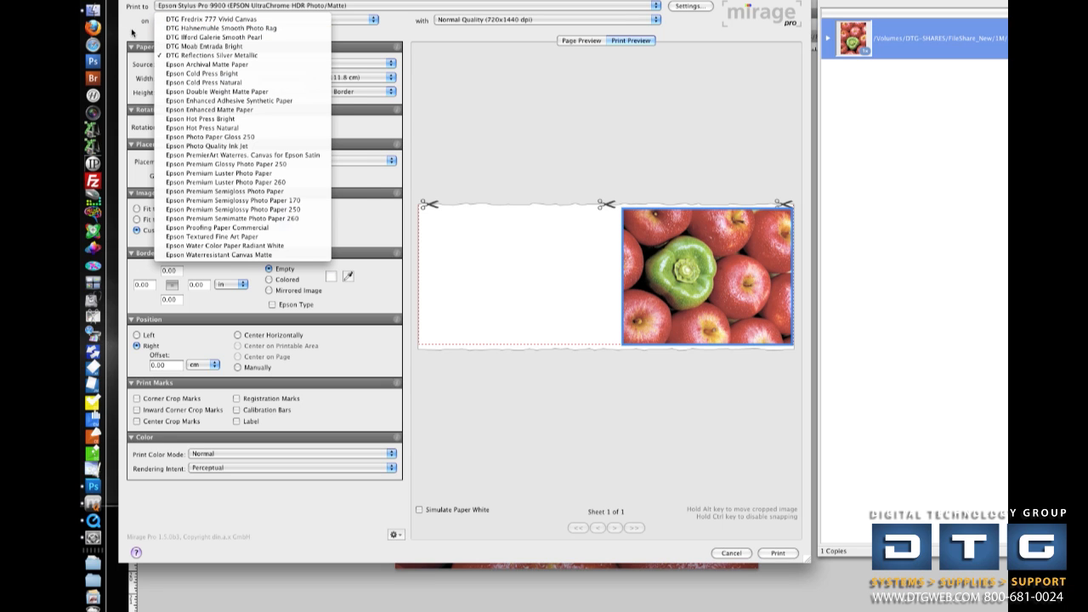
click(204, 55)
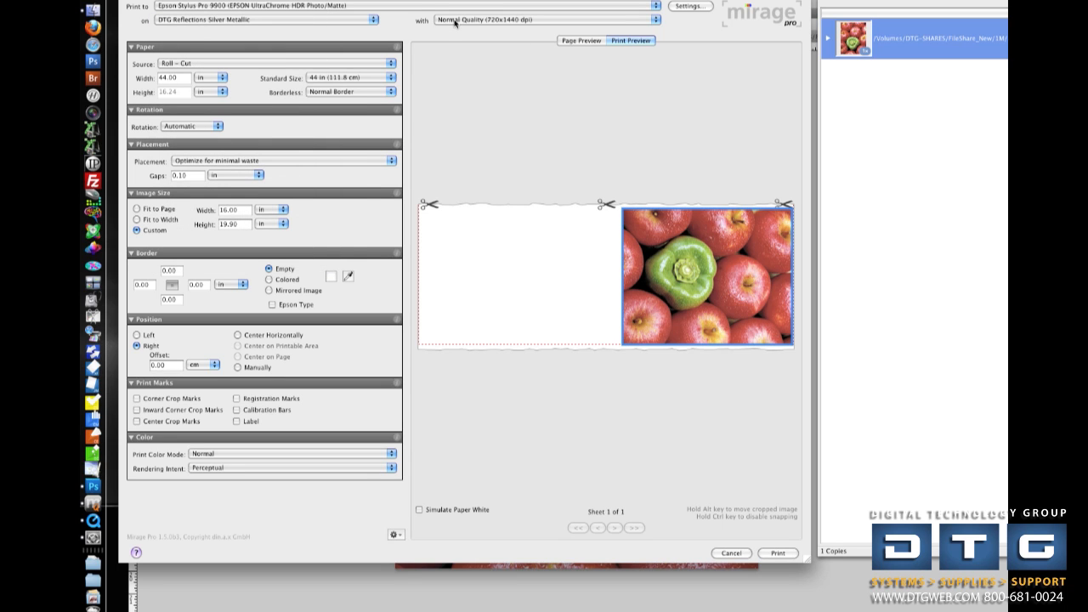
click(561, 21)
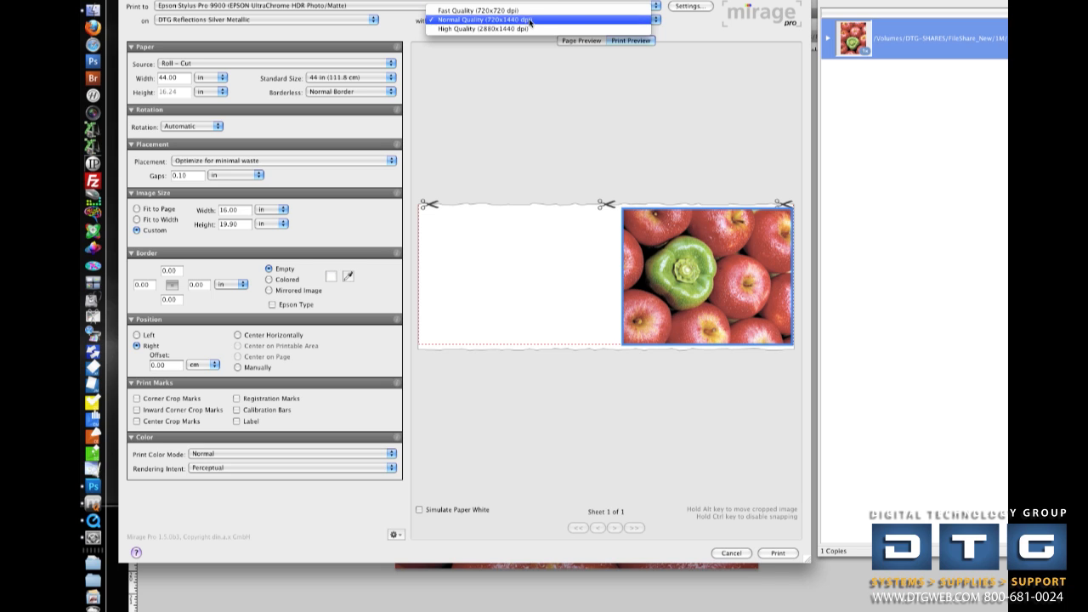
mouse_move(476, 9)
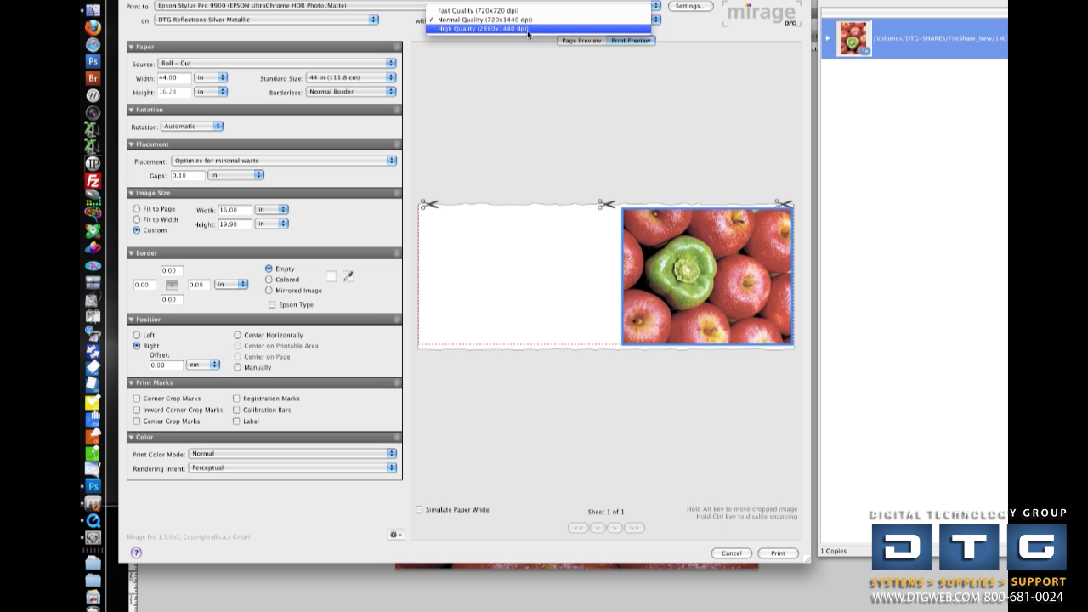
click(476, 20)
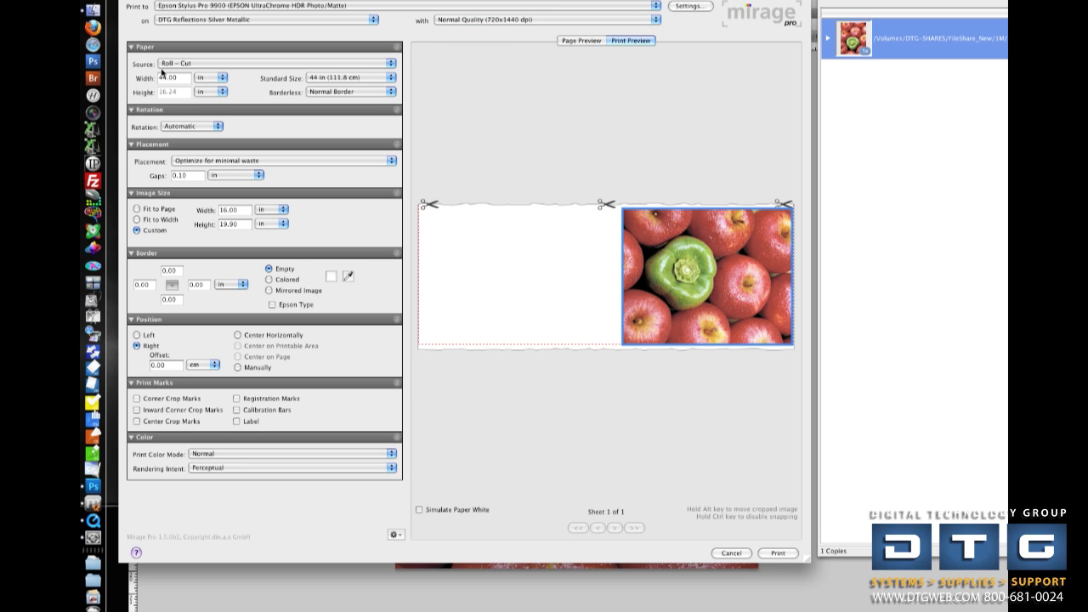
click(255, 64)
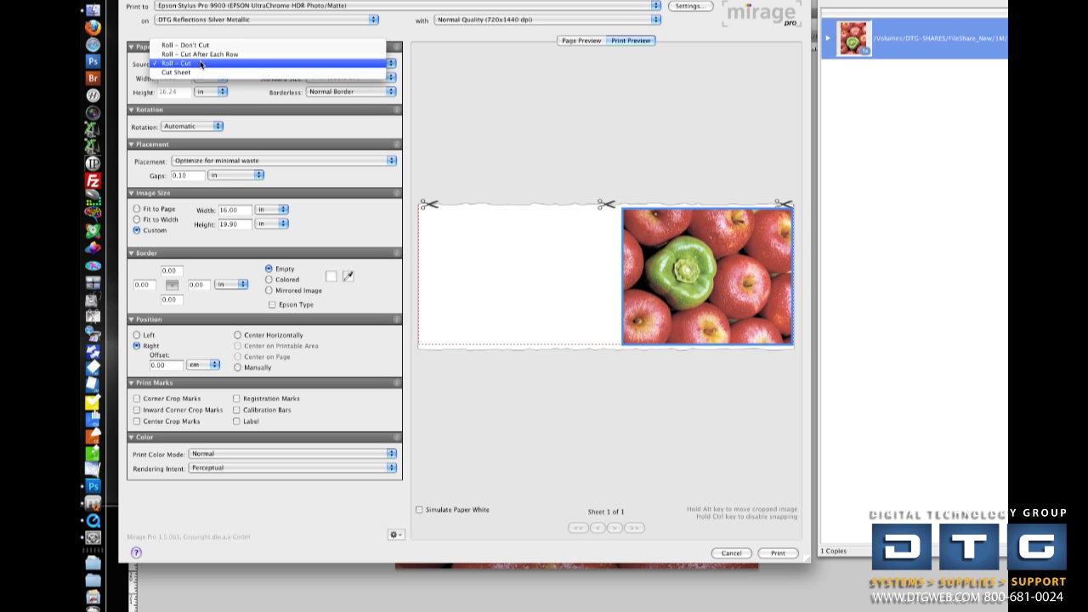
click(195, 61)
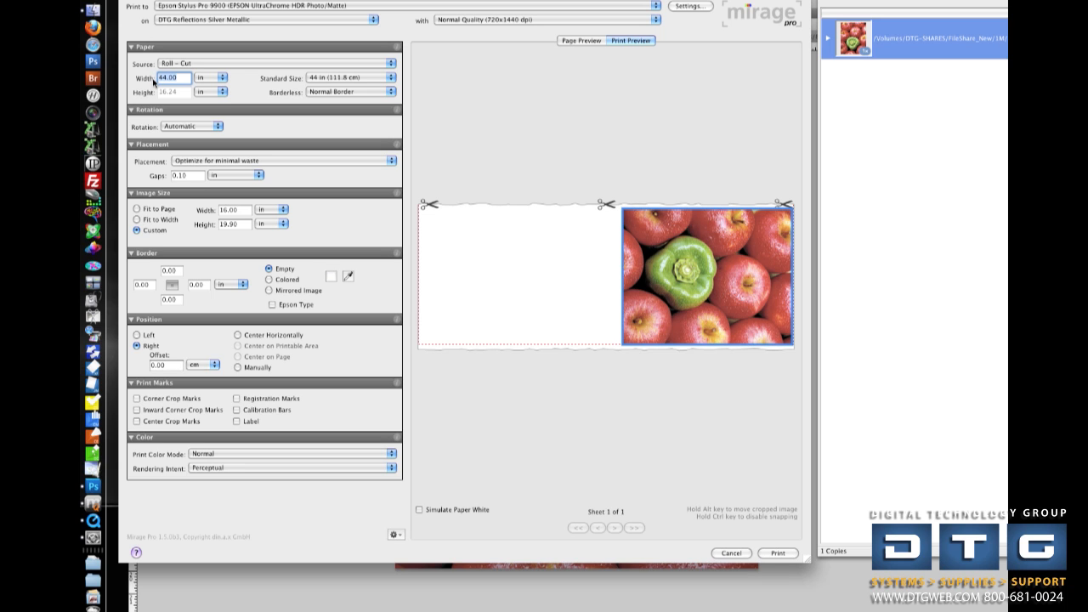
text(23)
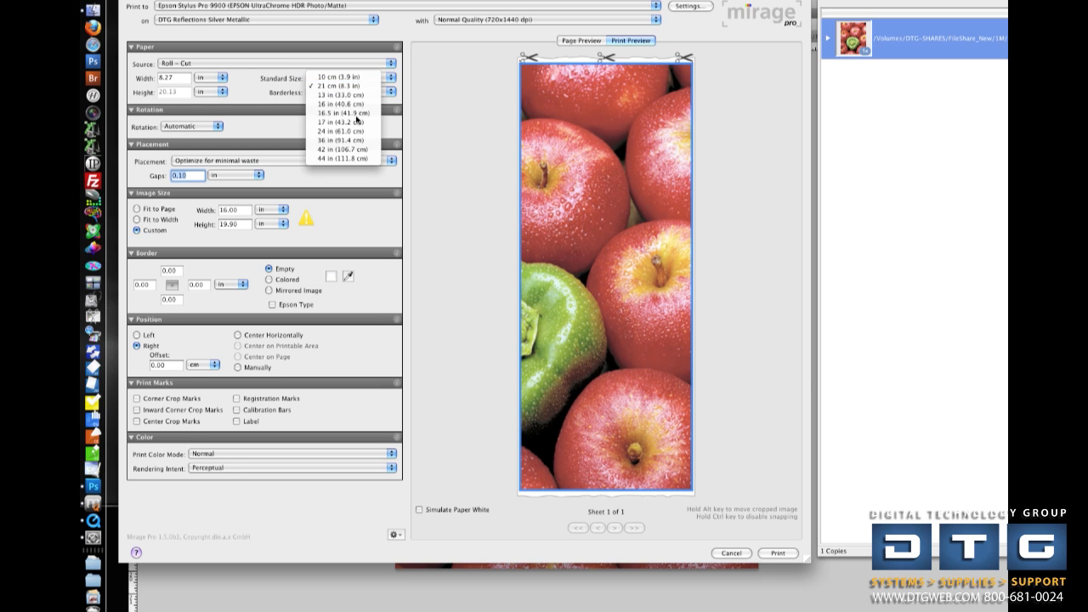
click(337, 114)
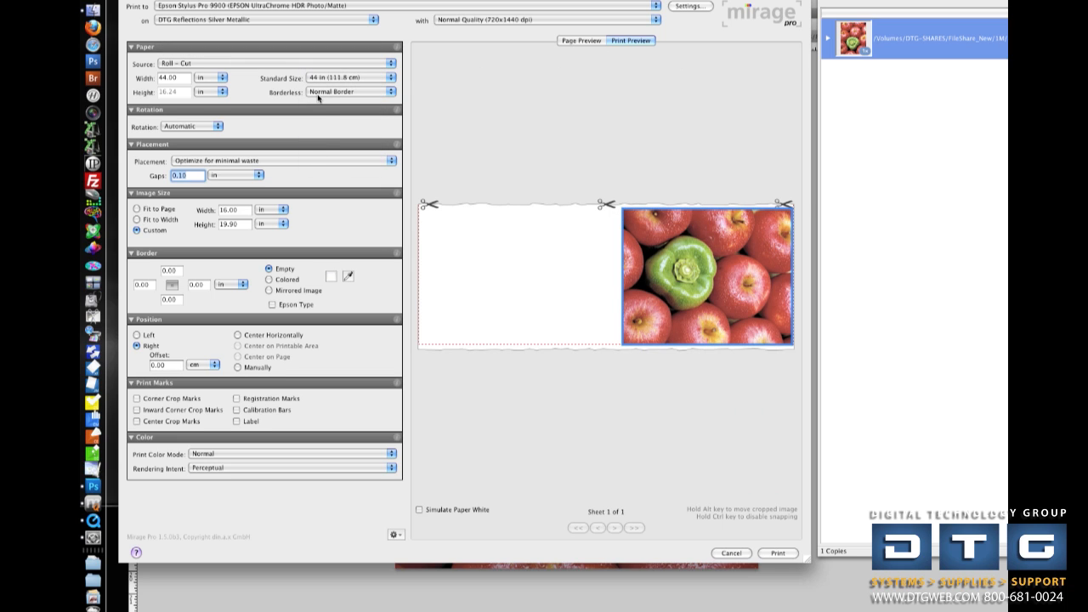
click(351, 91)
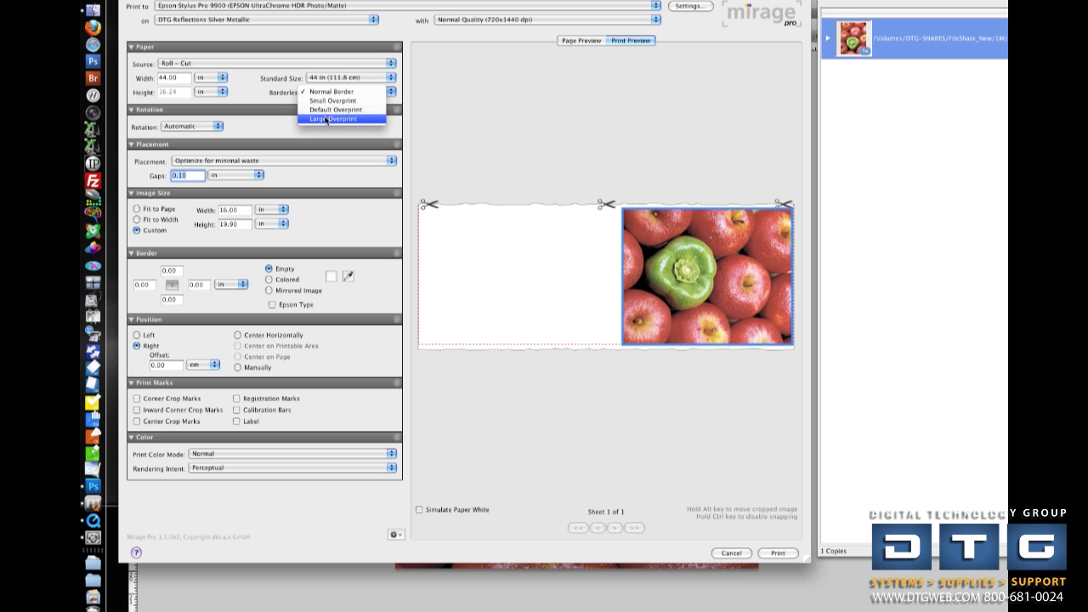
mouse_move(328, 91)
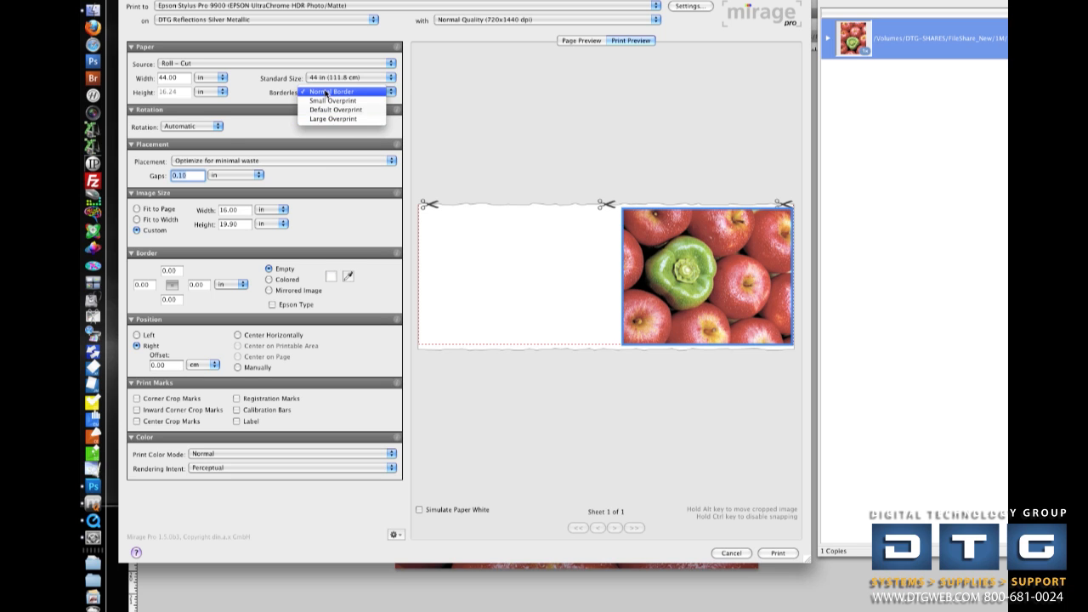
click(330, 91)
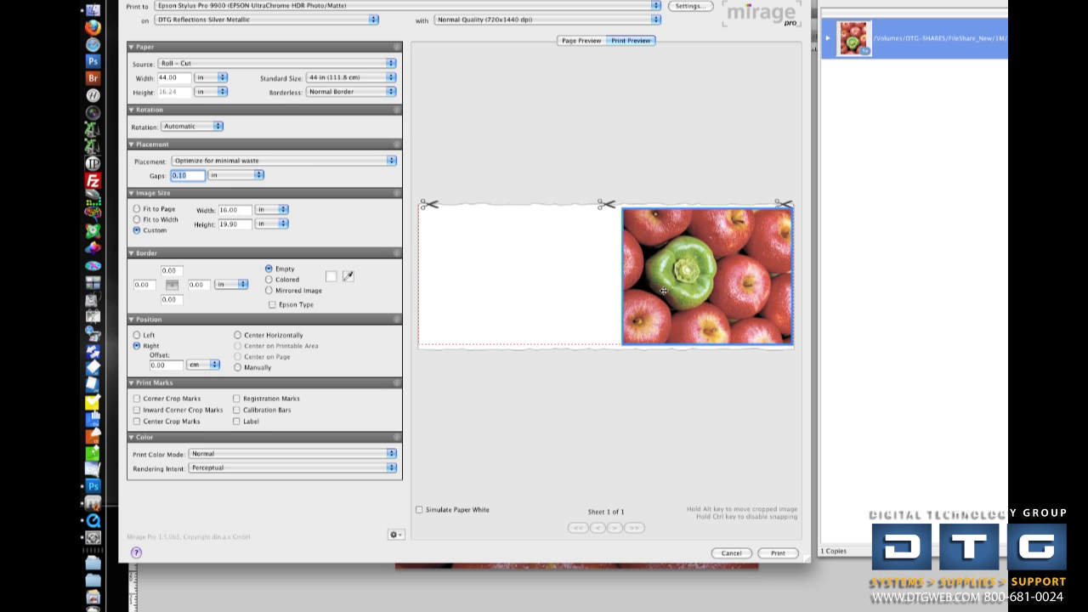
mouse_move(653, 285)
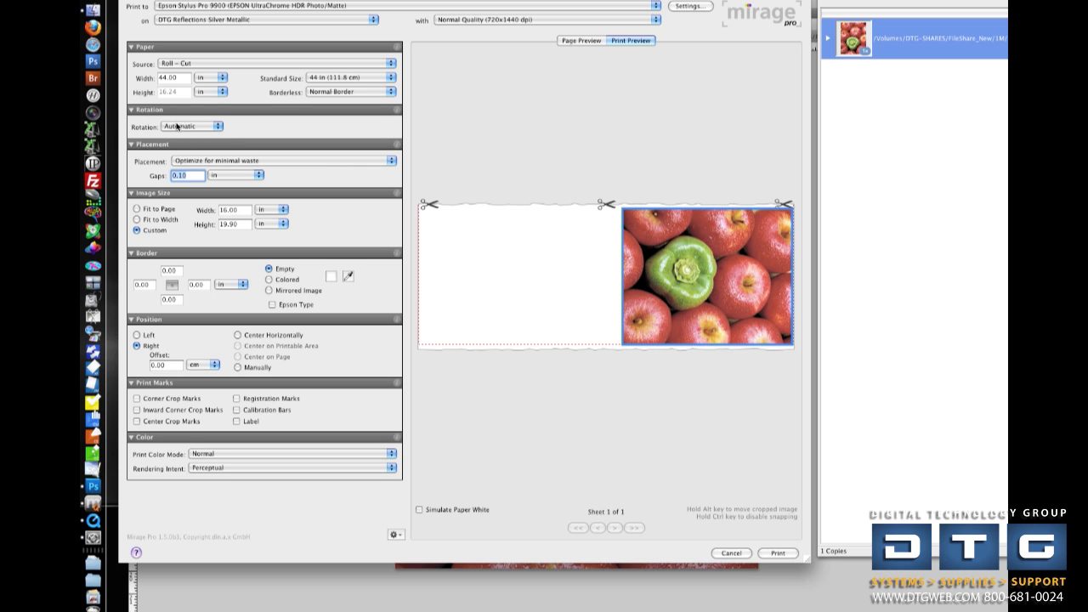
click(217, 126)
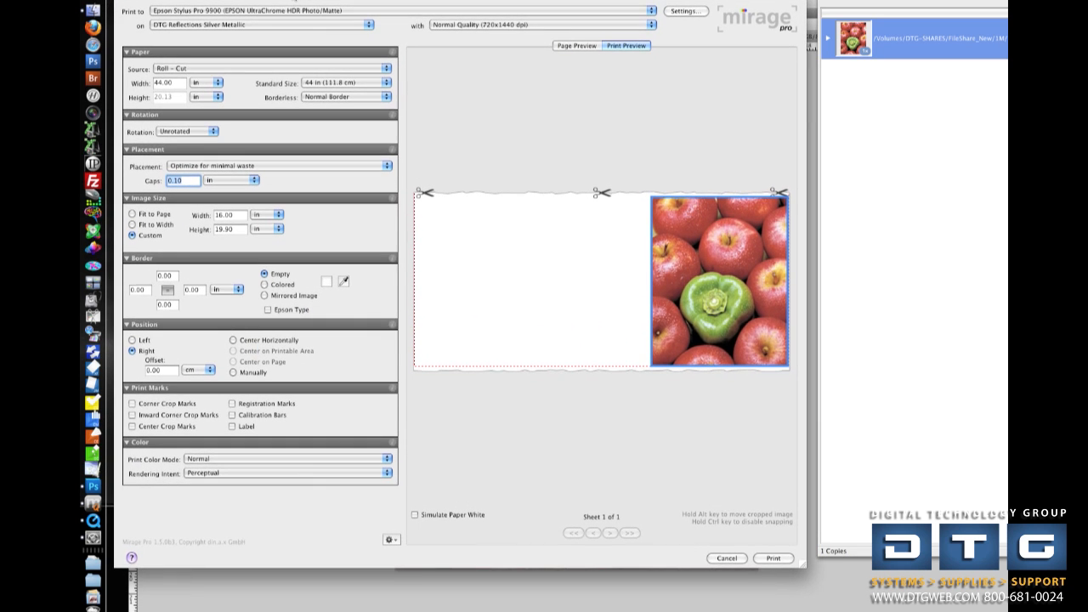
click(187, 131)
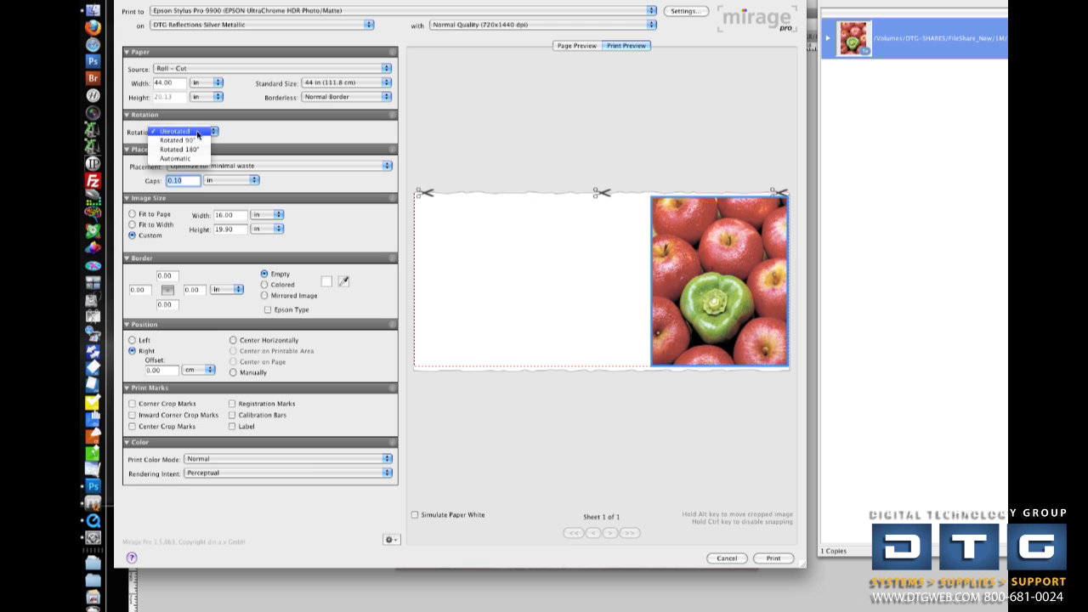
click(174, 159)
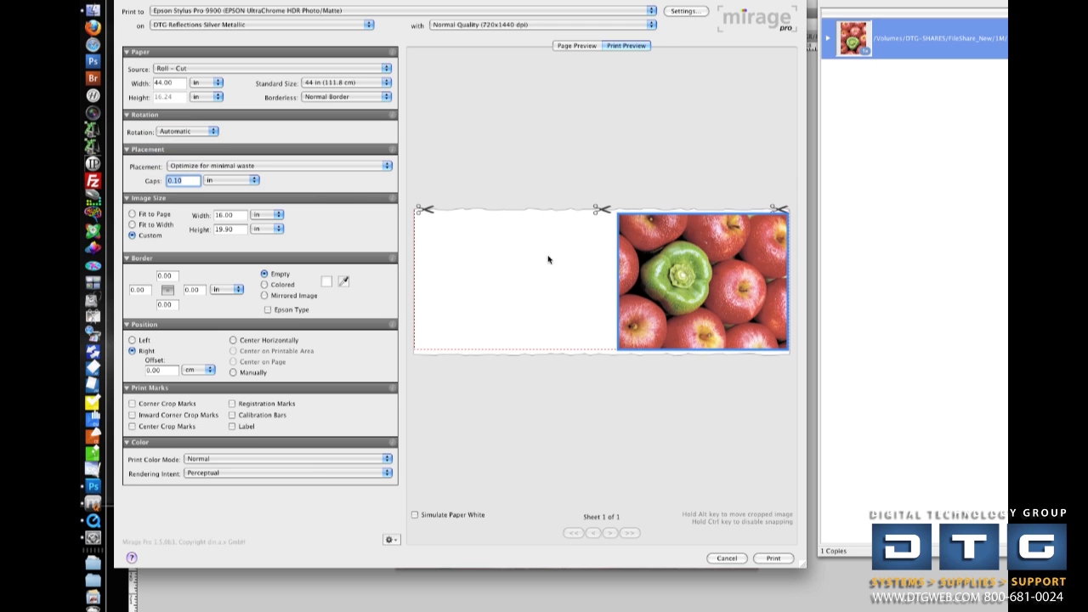
mouse_move(418, 270)
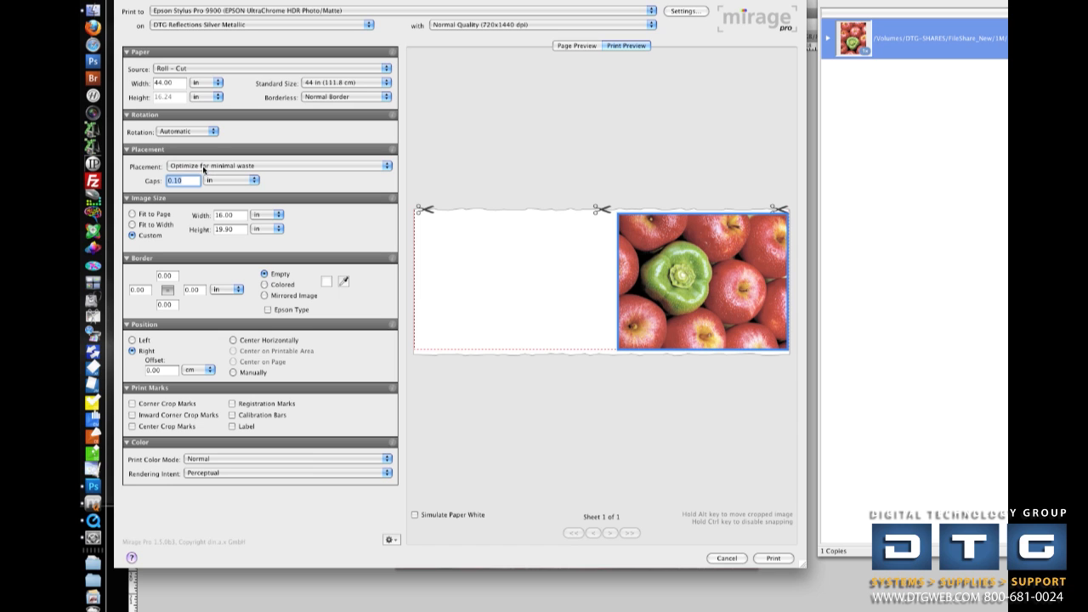
click(279, 165)
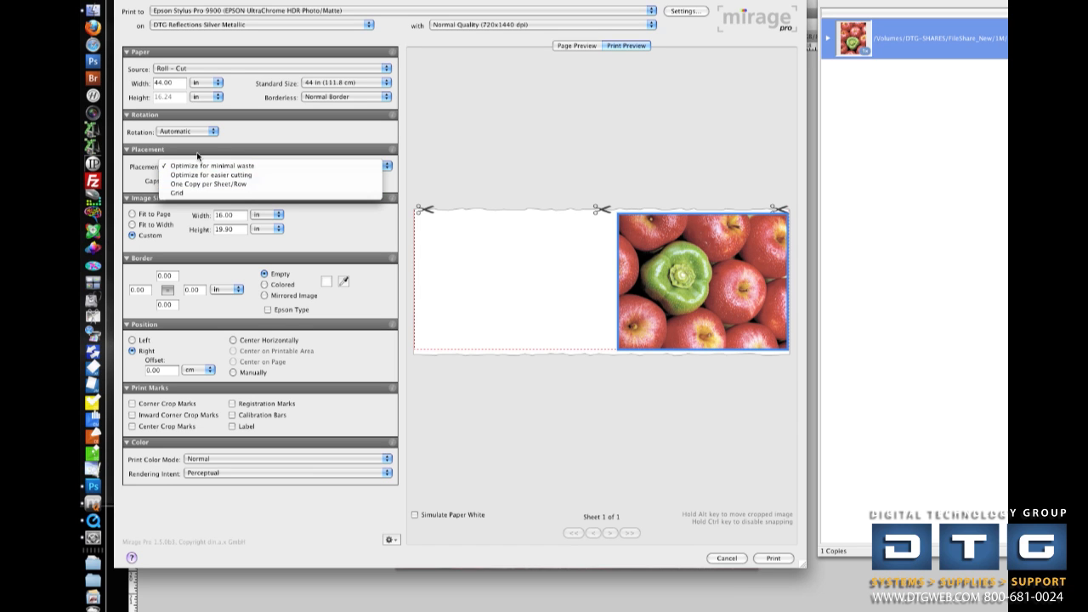
click(213, 165)
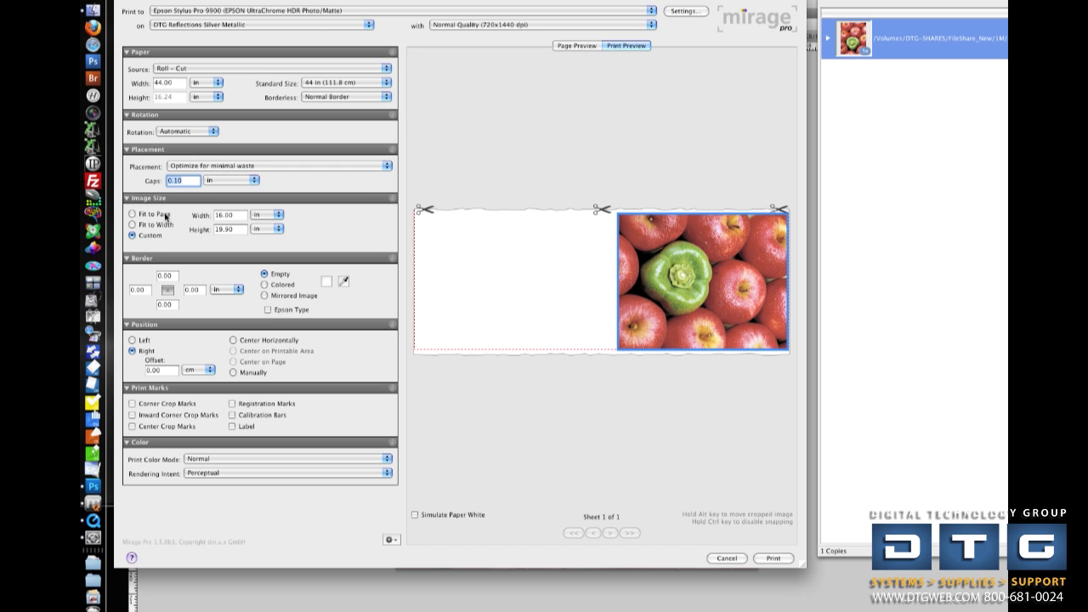
mouse_move(196, 234)
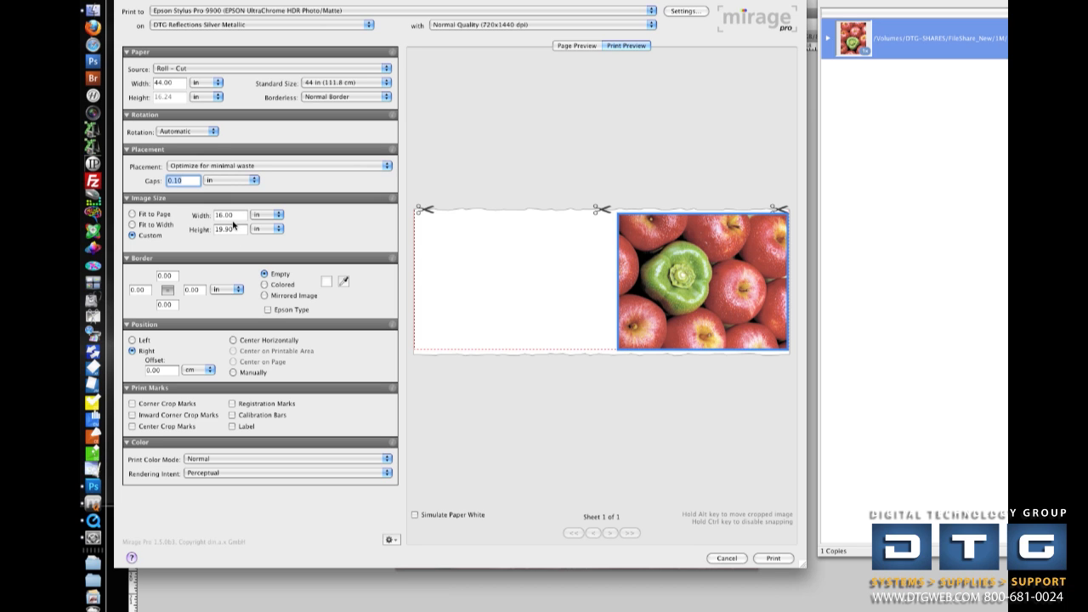
click(132, 213)
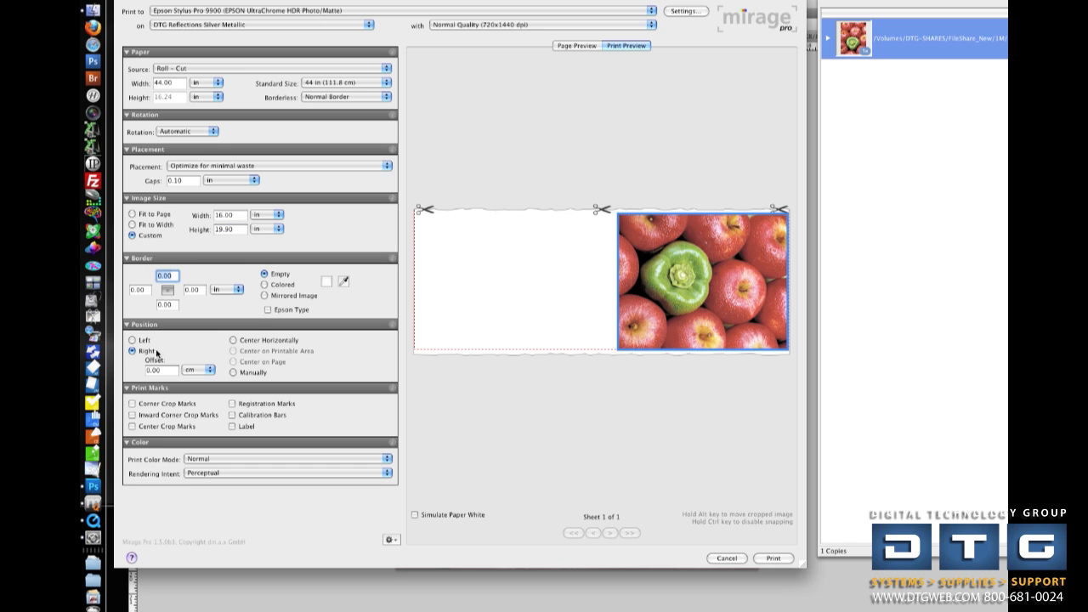
mouse_move(180, 354)
text(2)
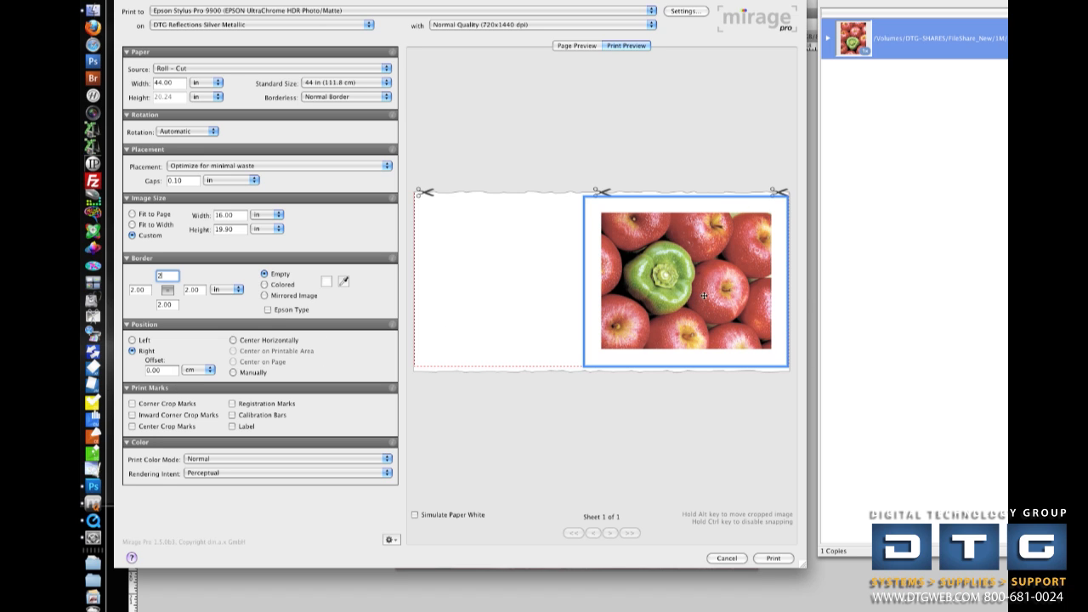
mouse_move(541, 314)
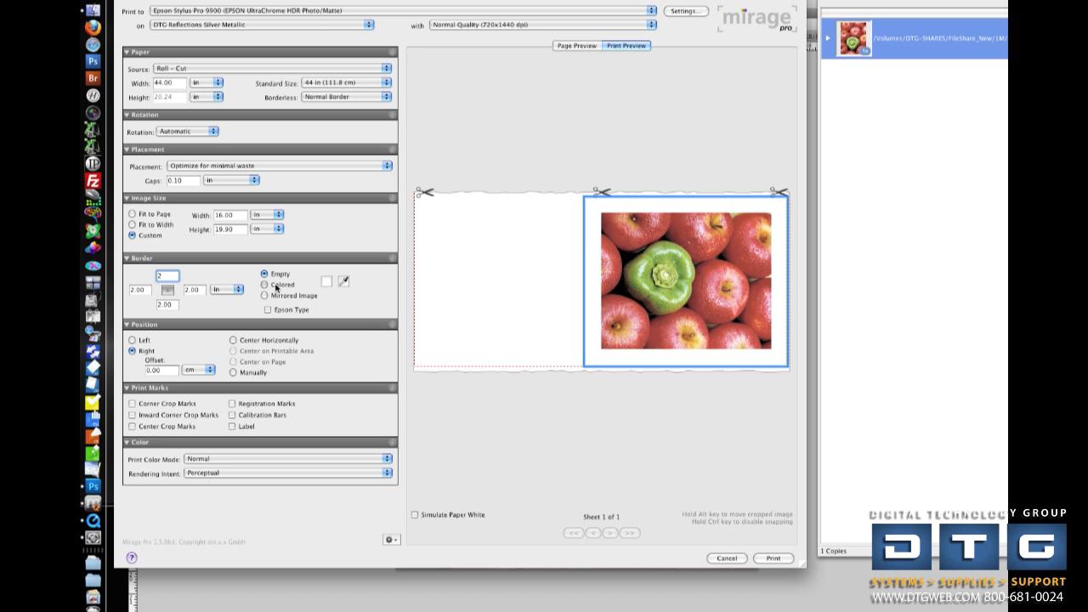
click(264, 285)
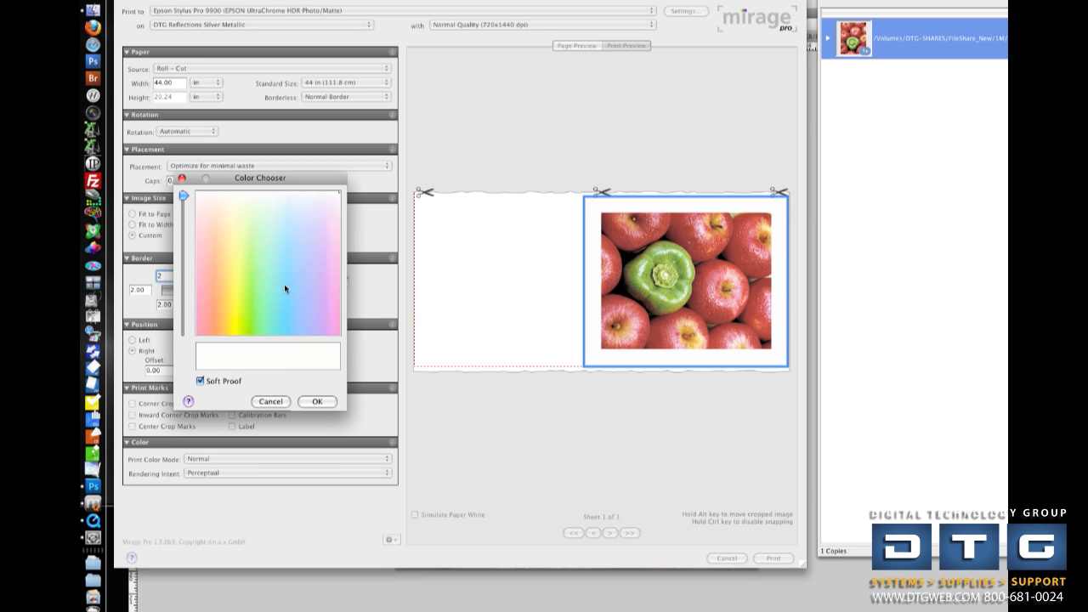
click(279, 283)
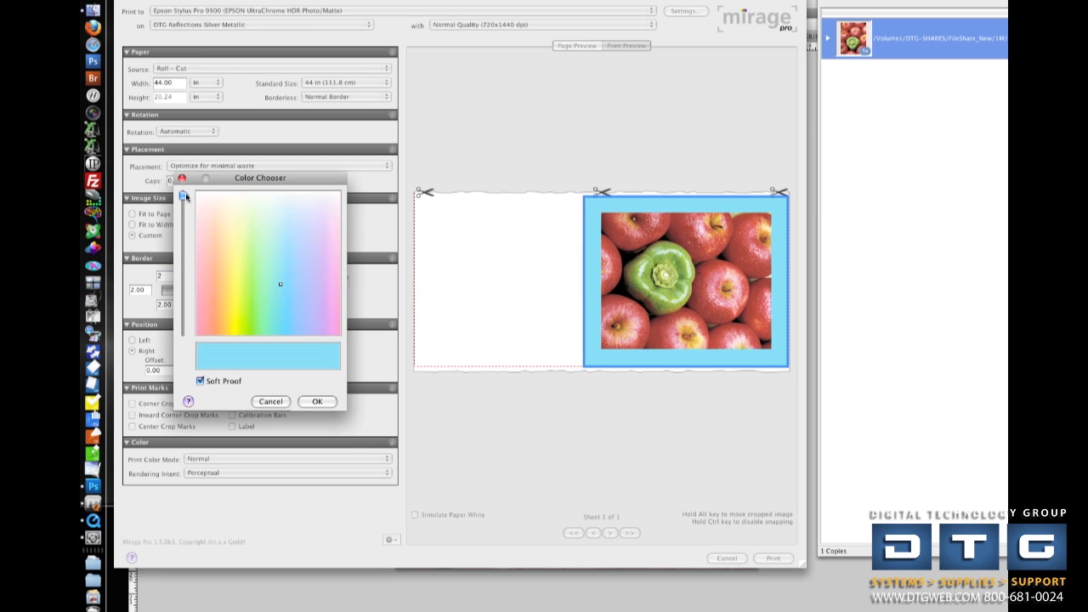
click(285, 271)
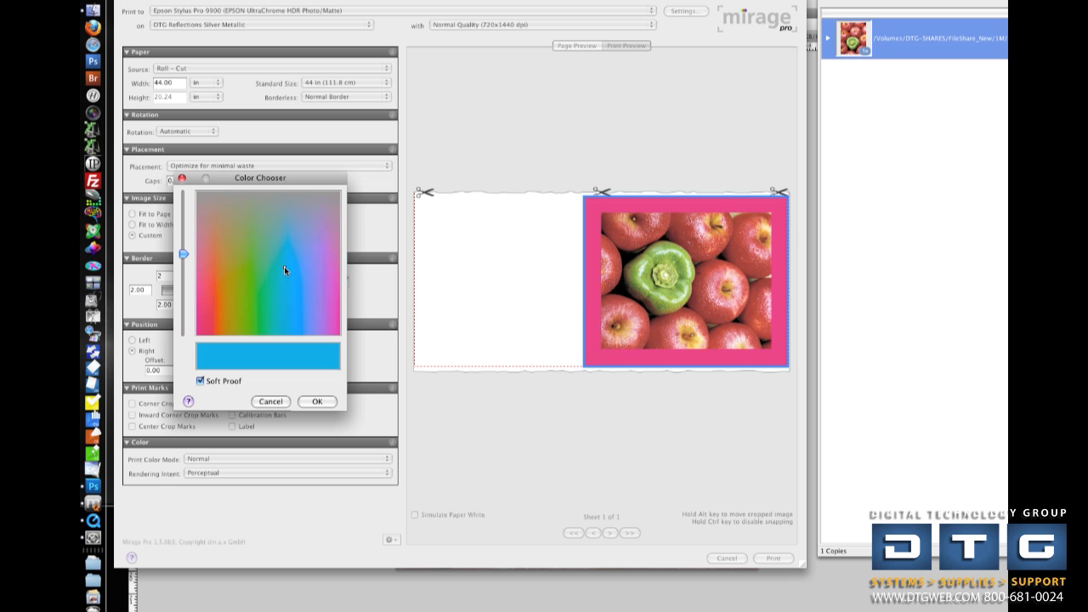
click(276, 228)
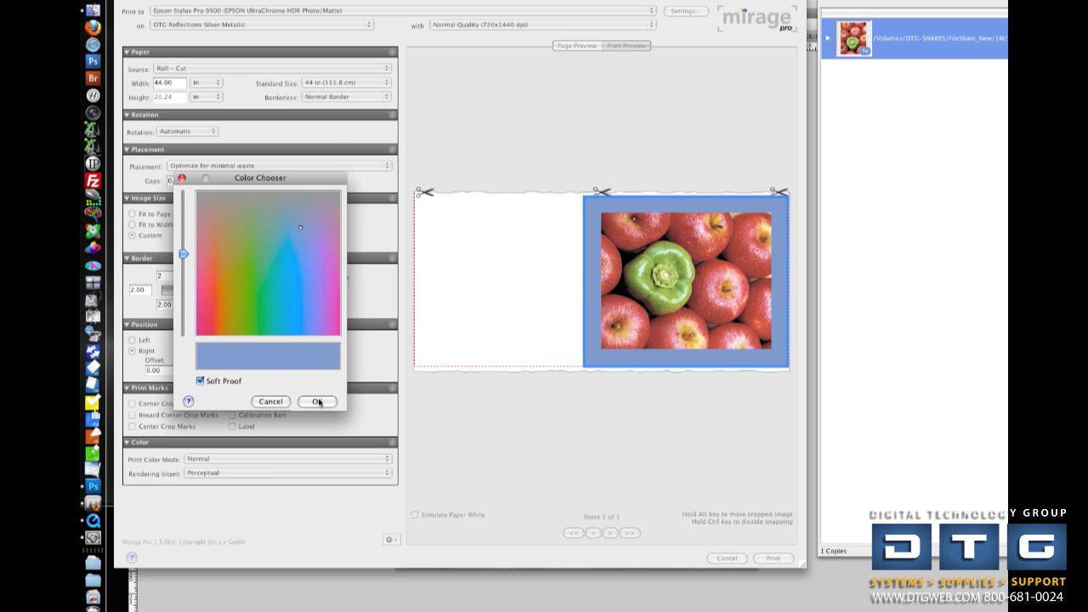
click(317, 401)
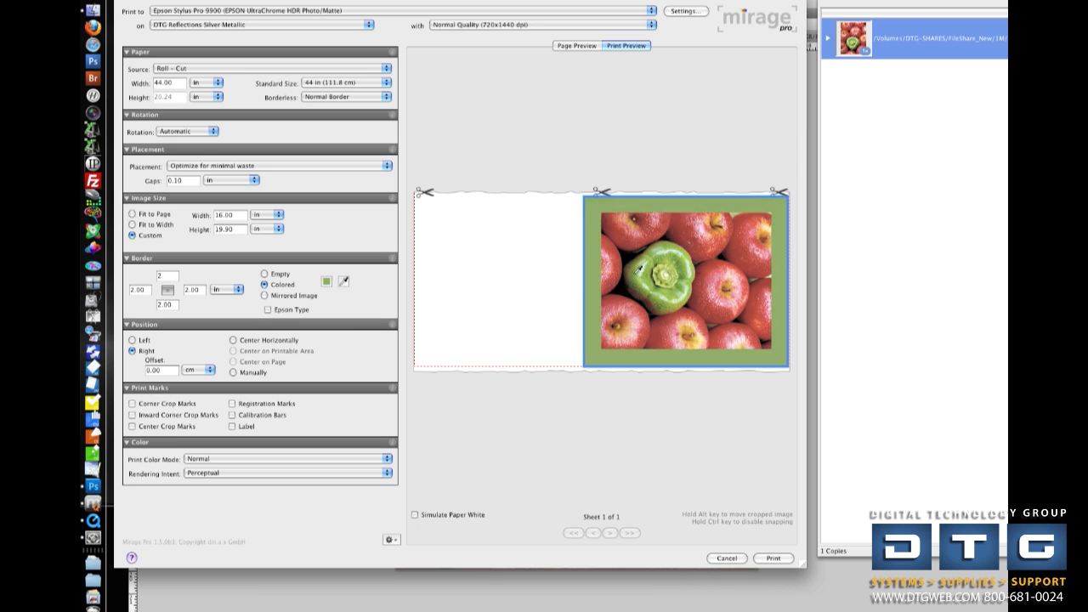
click(322, 281)
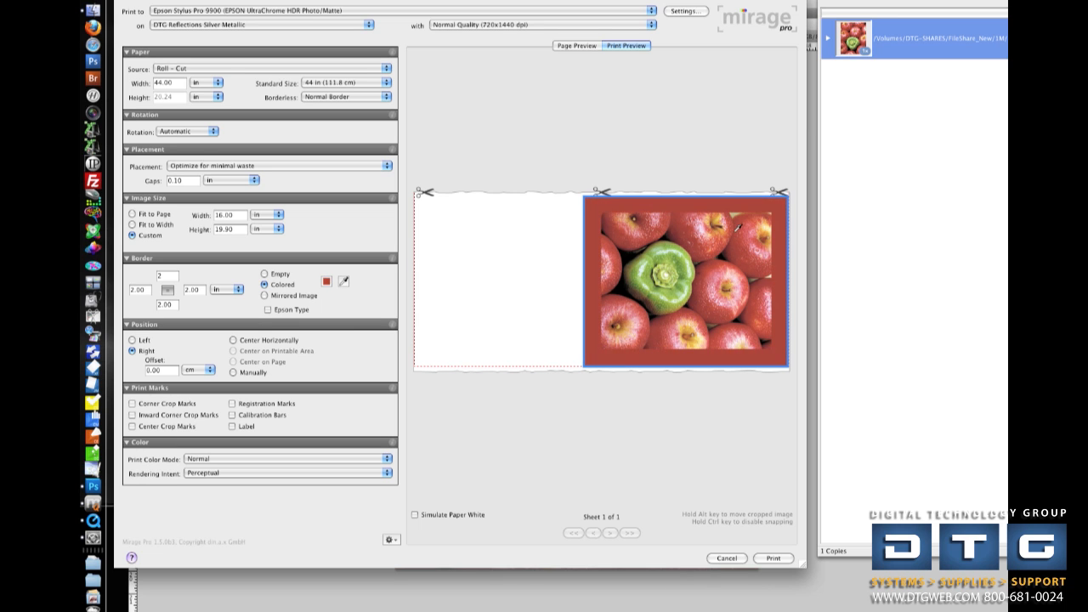
click(326, 281)
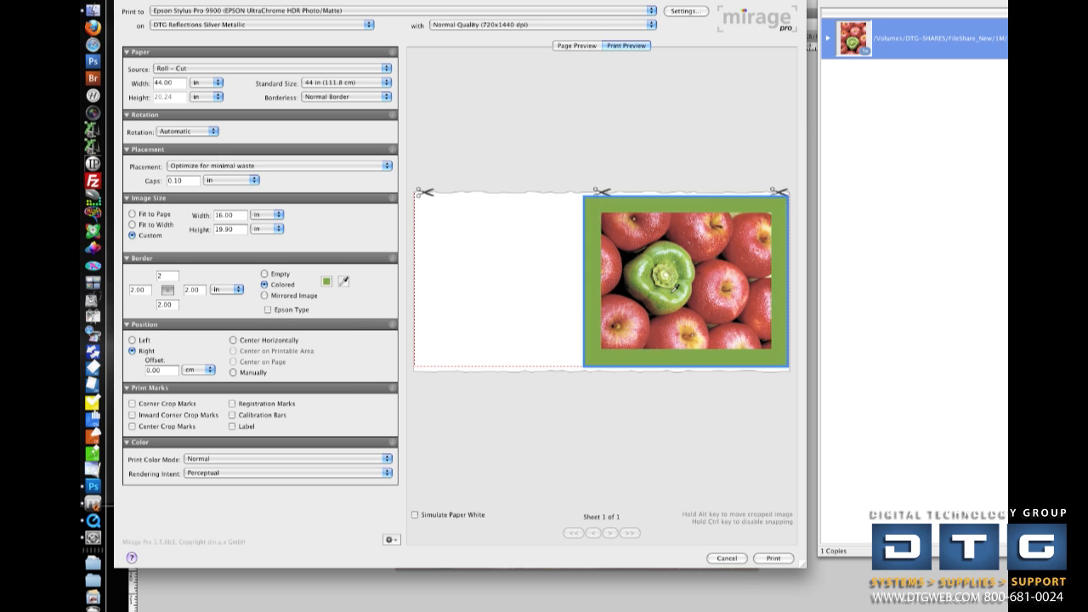
click(326, 281)
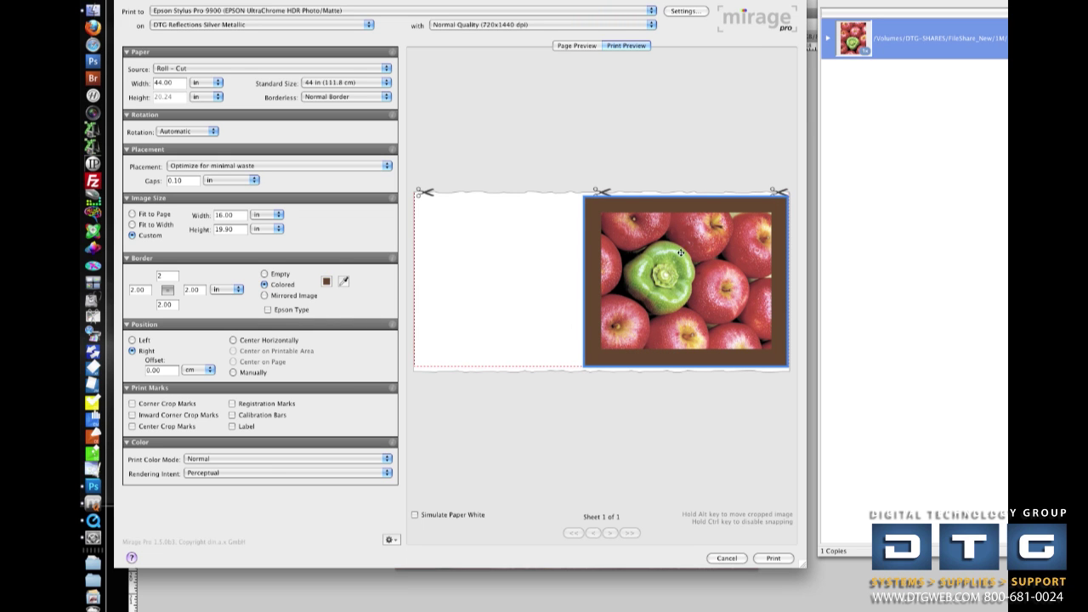
mouse_move(293, 297)
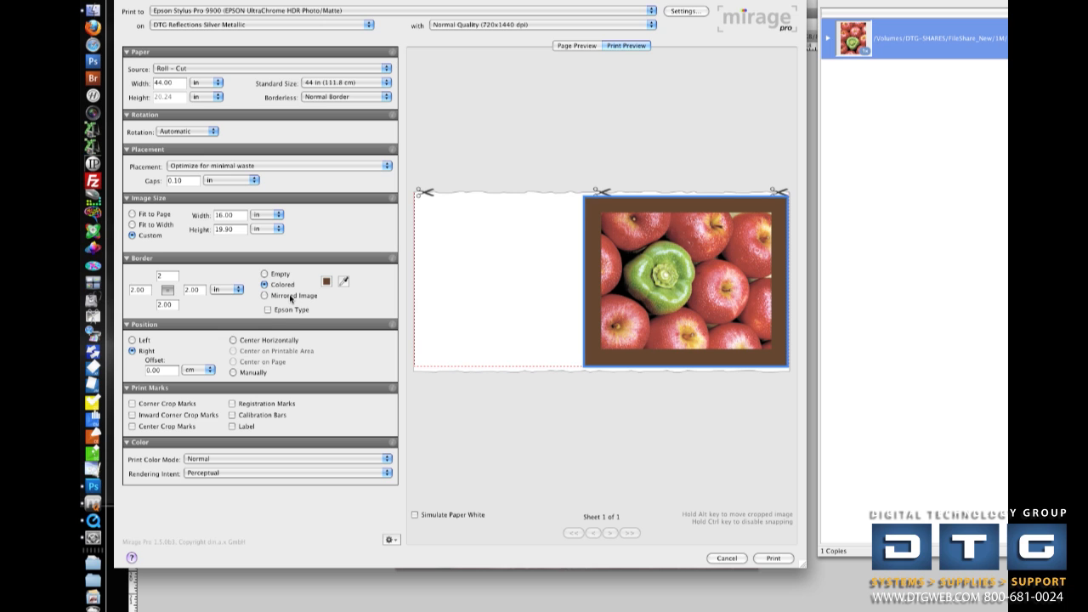
click(264, 296)
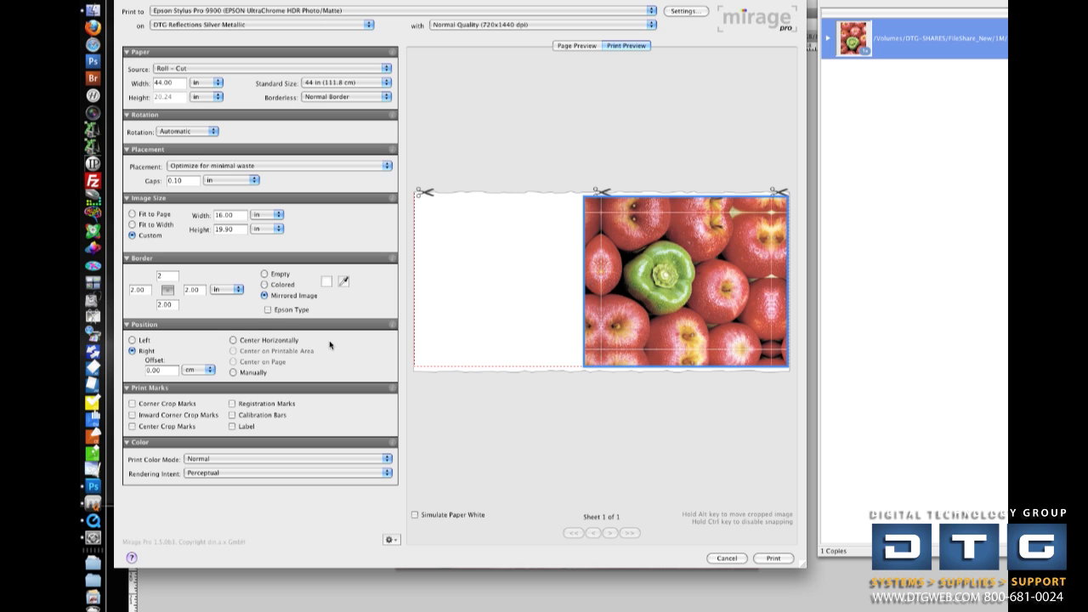
mouse_move(295, 299)
text(3)
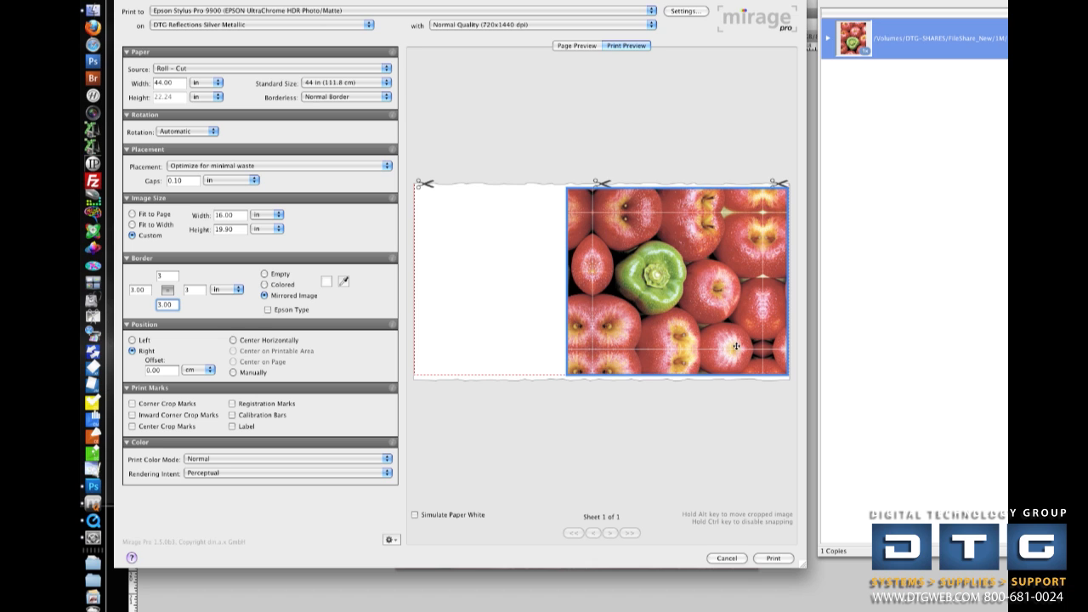
mouse_move(266, 311)
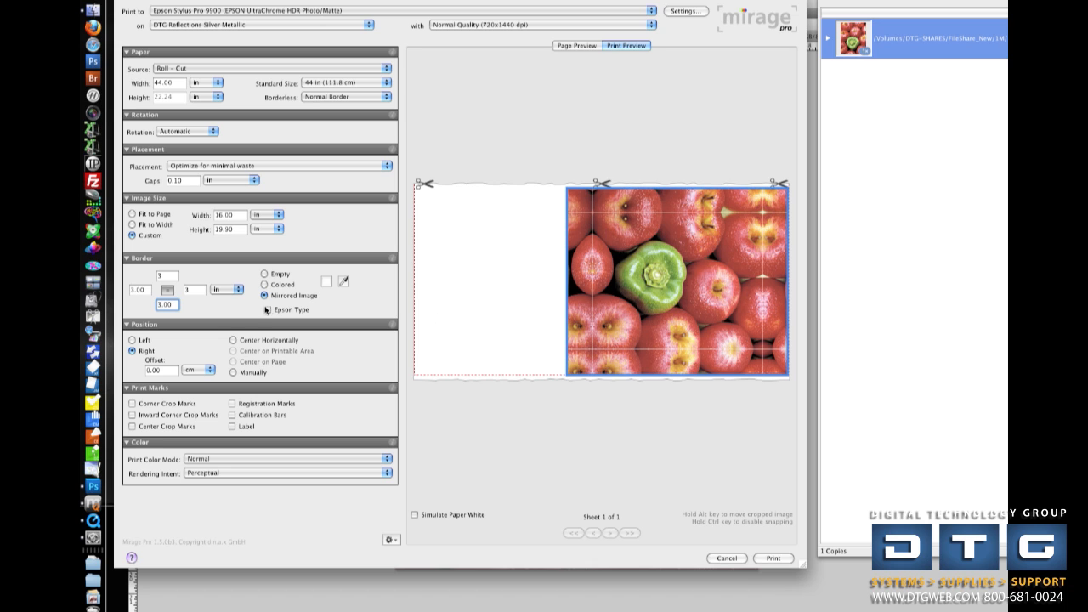
click(264, 274)
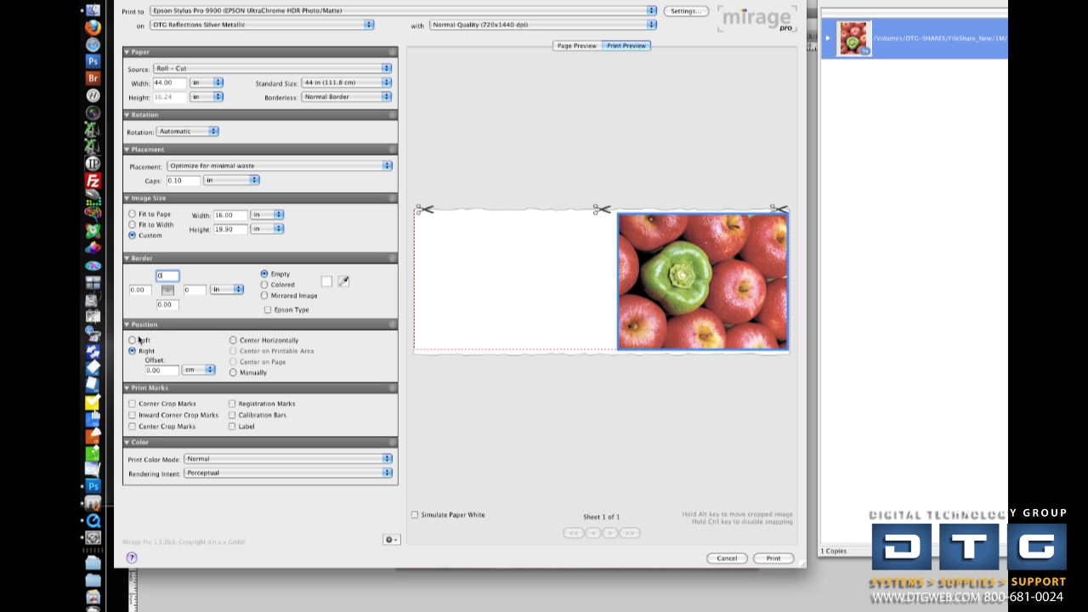
click(133, 340)
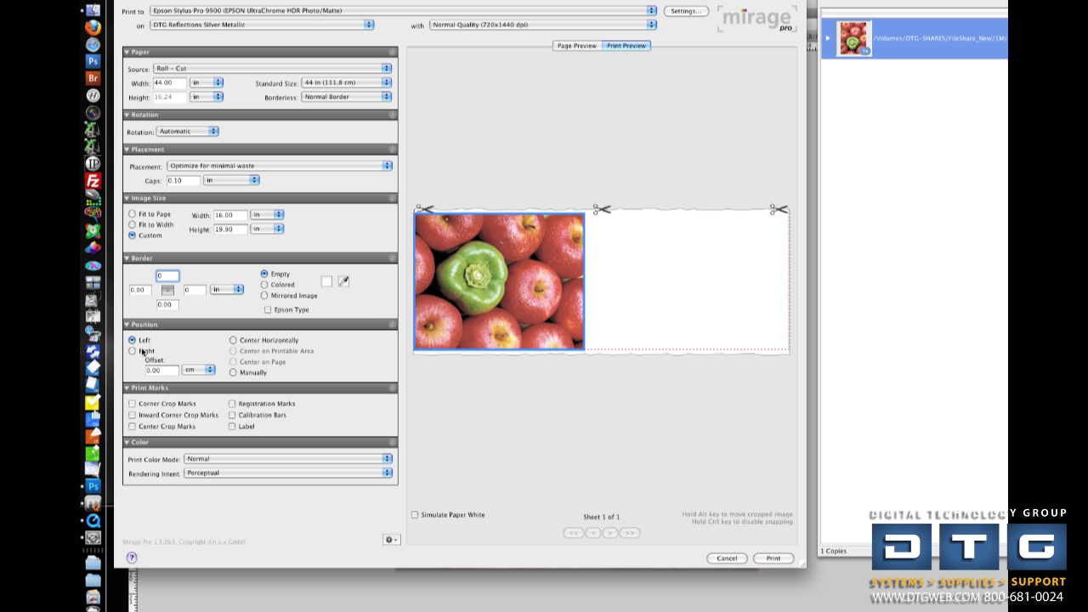
click(231, 340)
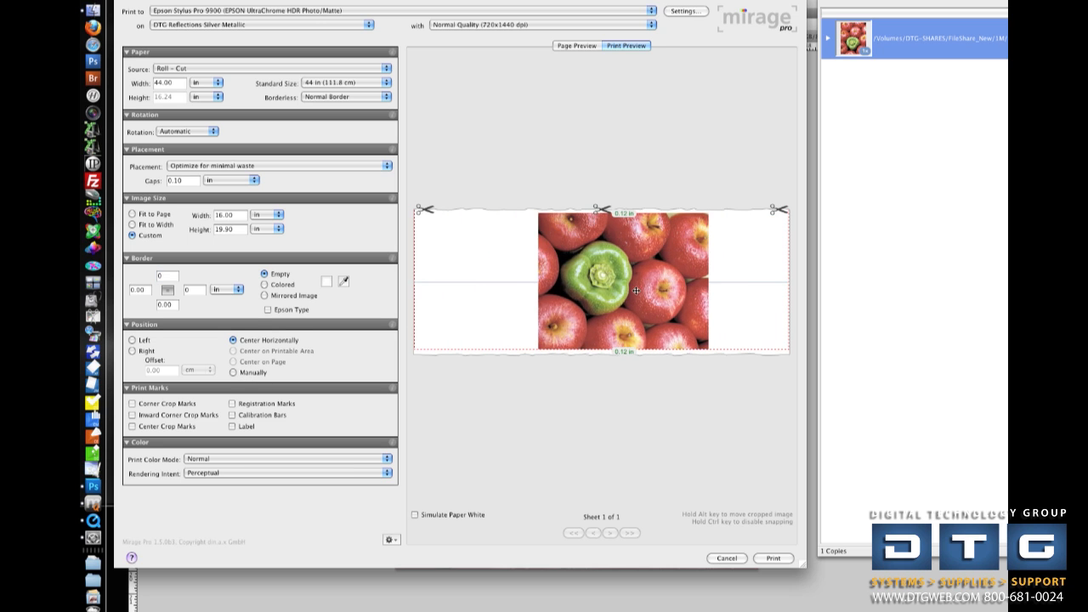
click(132, 347)
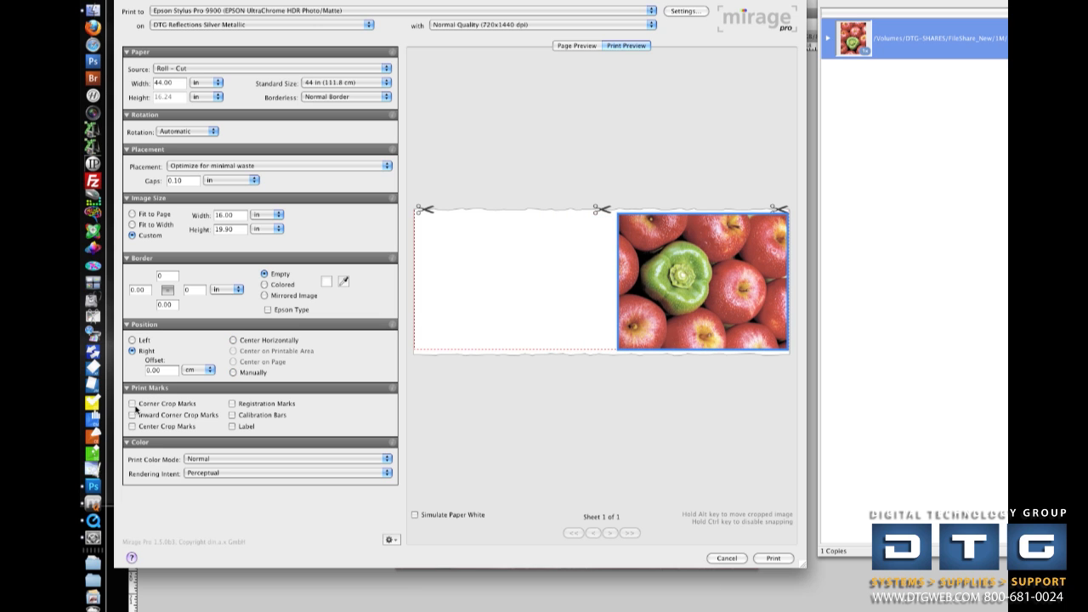
click(133, 404)
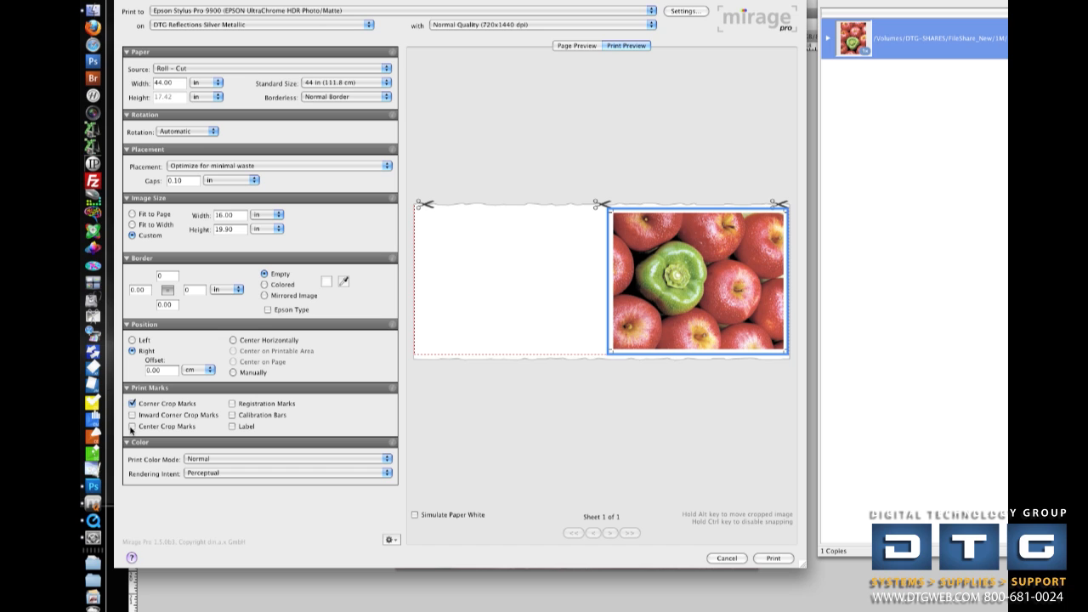
click(133, 427)
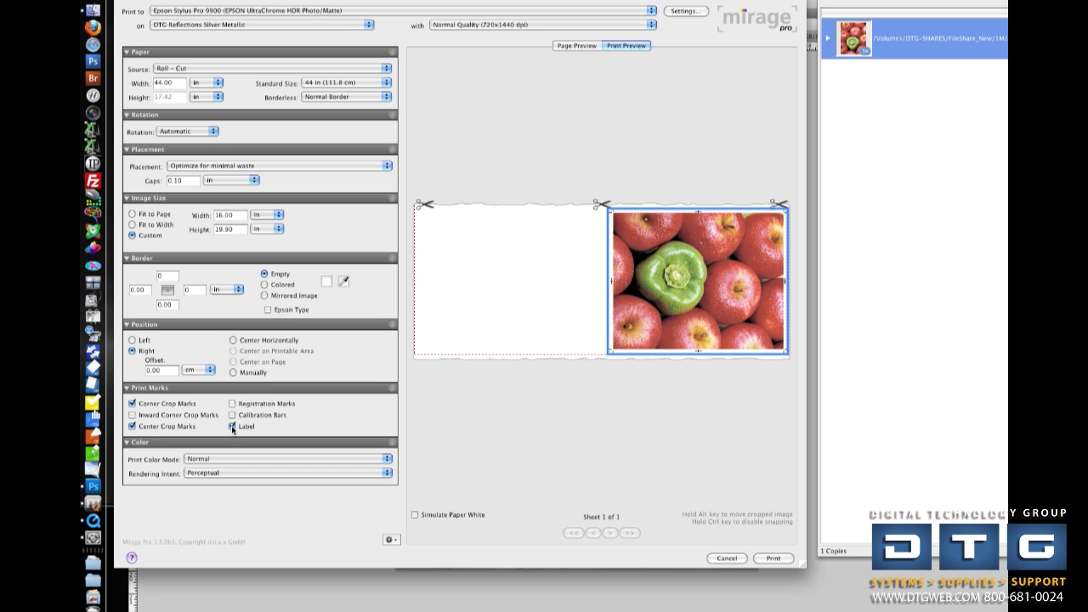
click(230, 427)
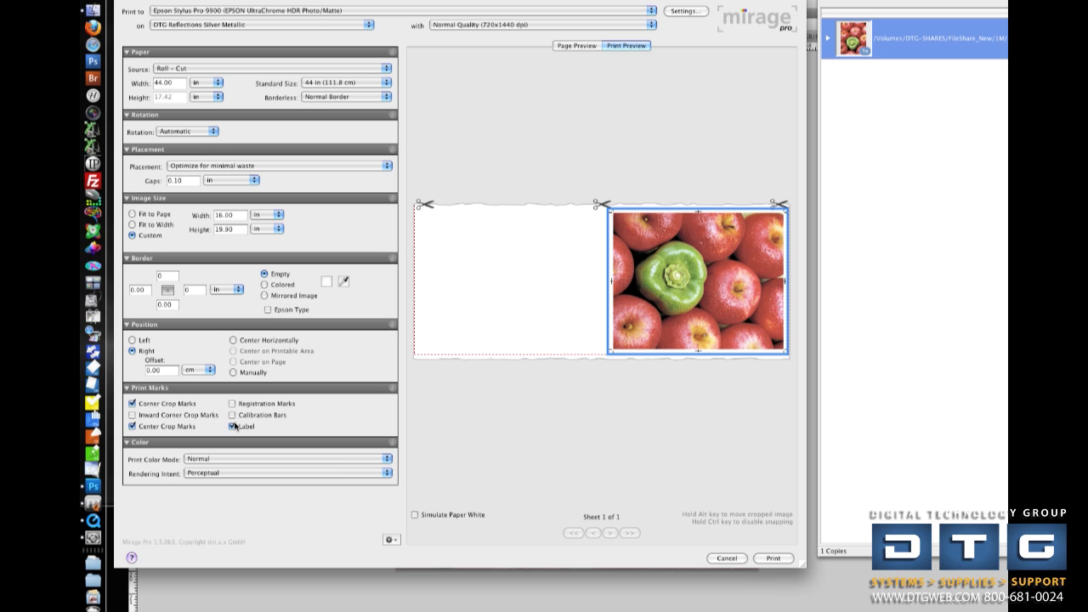
click(232, 427)
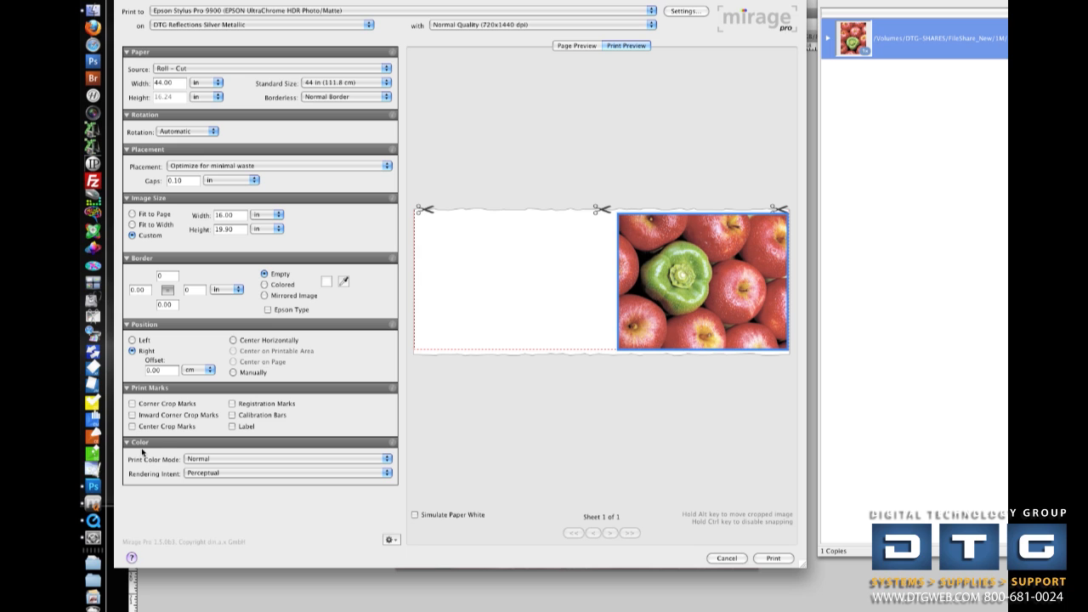
mouse_move(227, 459)
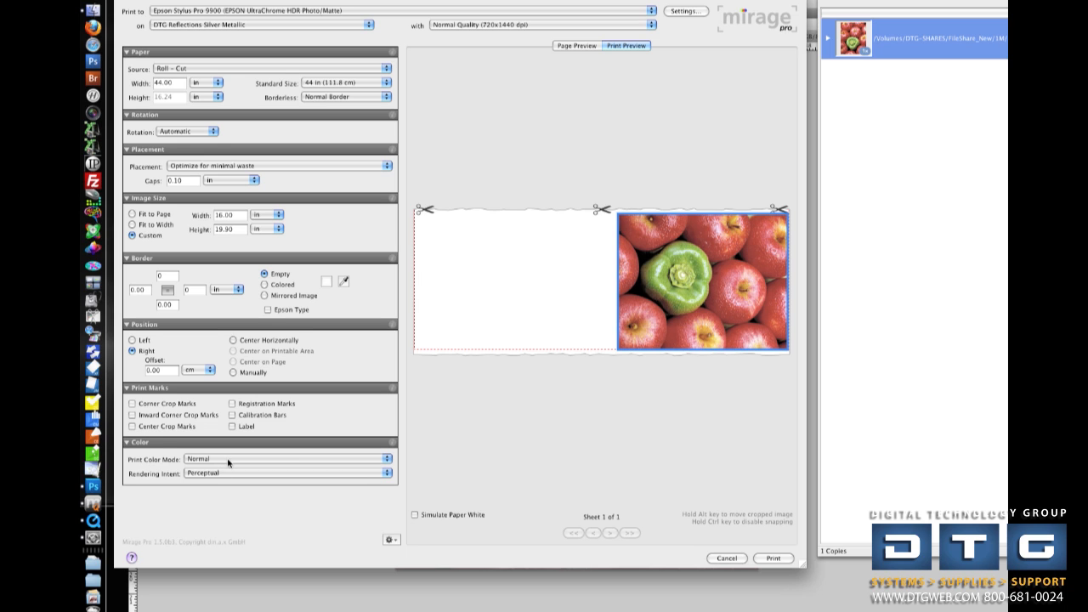
- Keep Normal colour mode and set the rendering intent to Perceptual
click(287, 459)
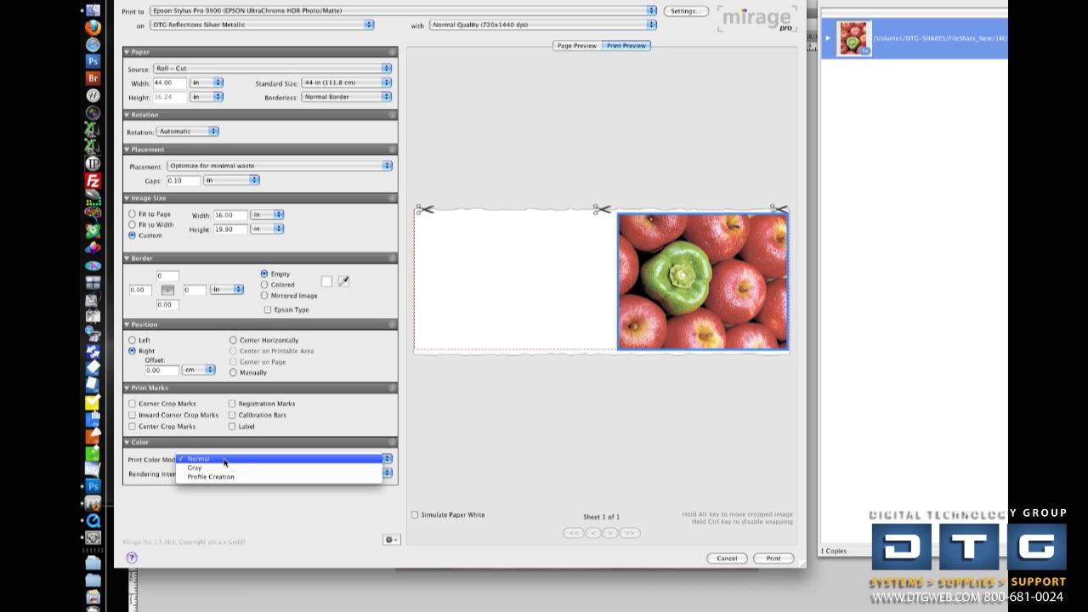
mouse_move(225, 476)
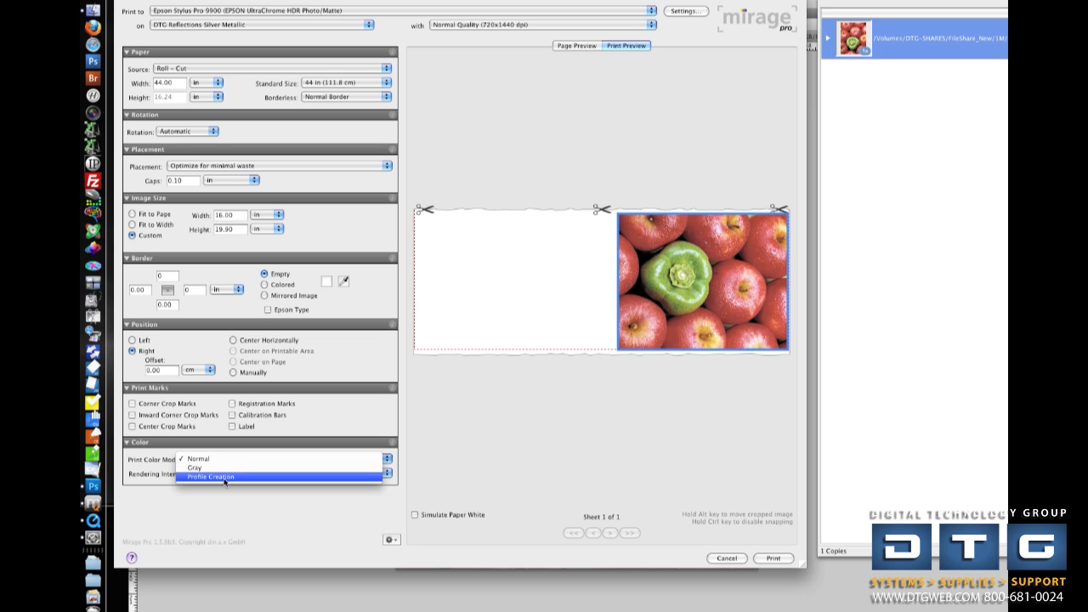
click(197, 459)
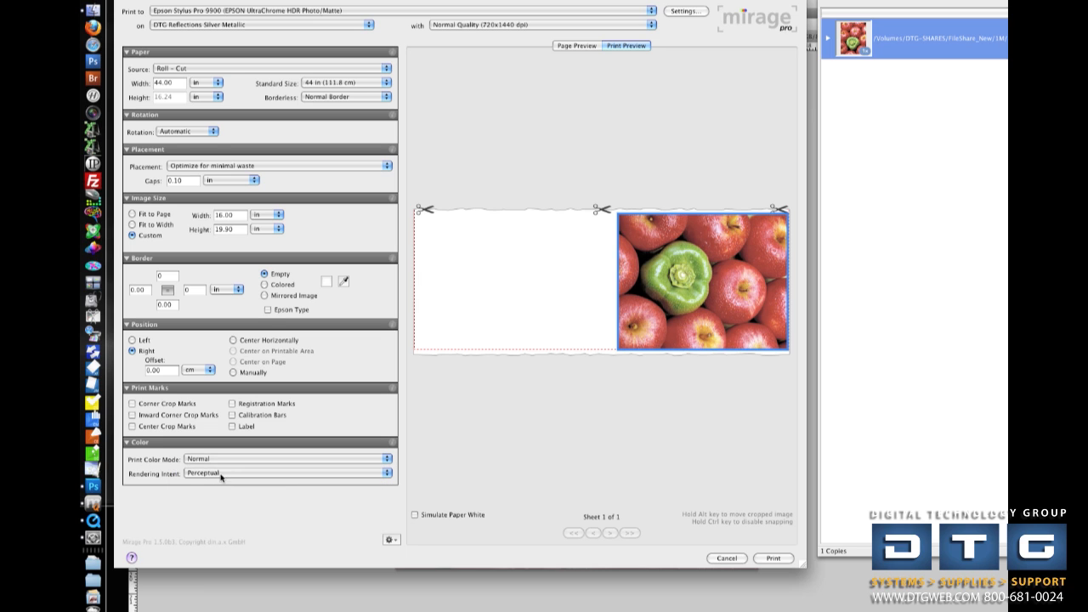
click(287, 473)
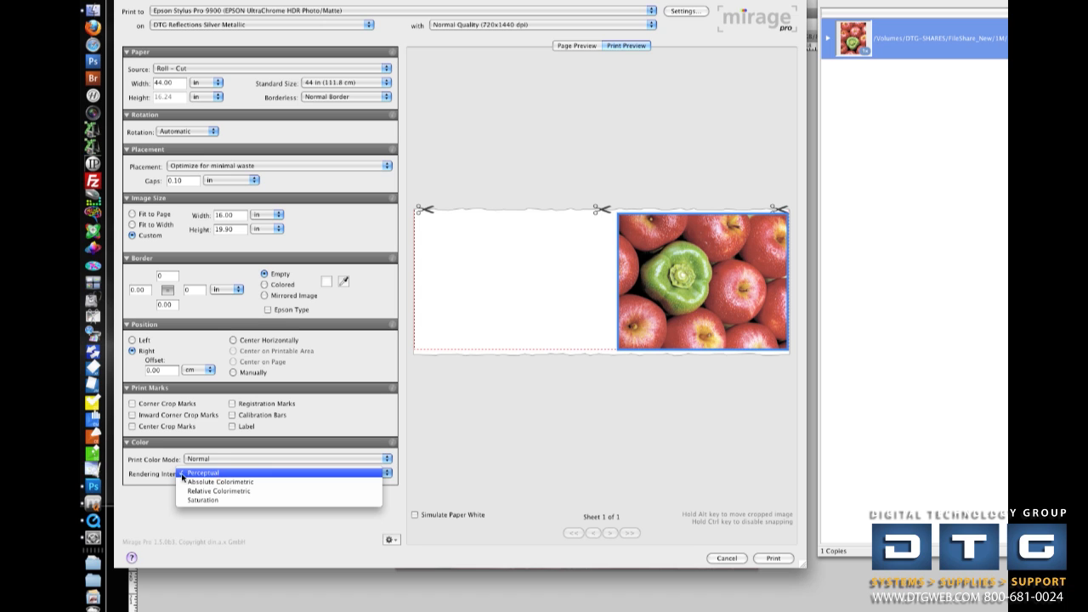
click(202, 472)
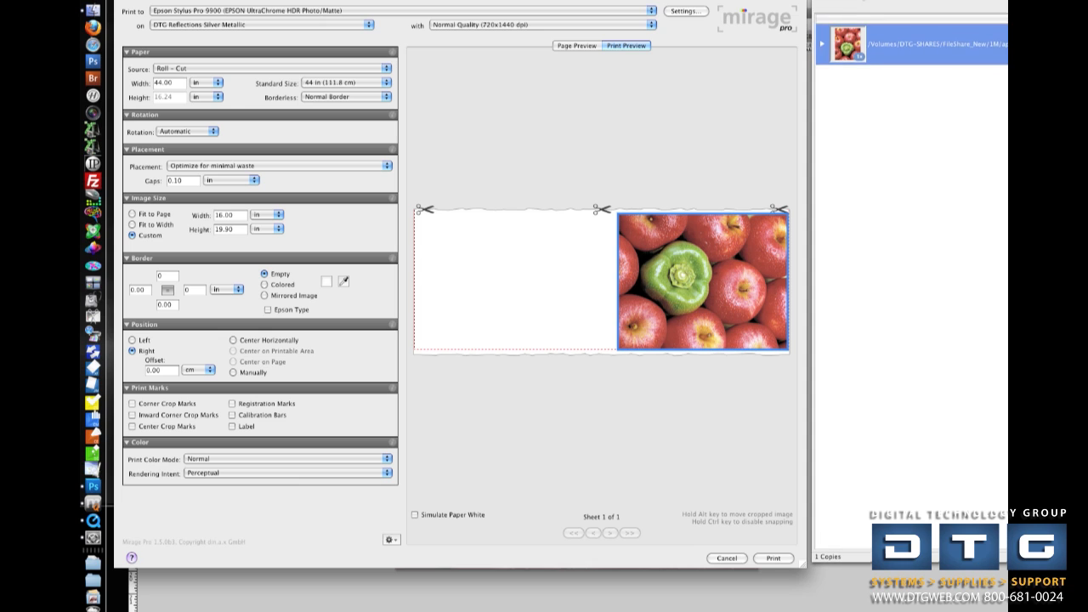
mouse_move(581, 262)
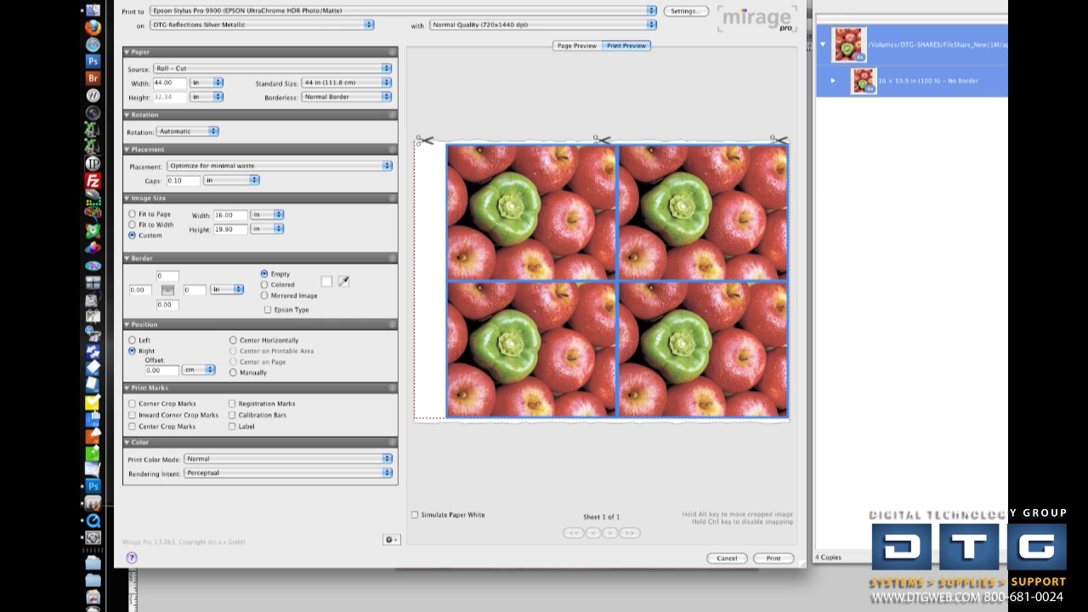
mouse_move(527, 368)
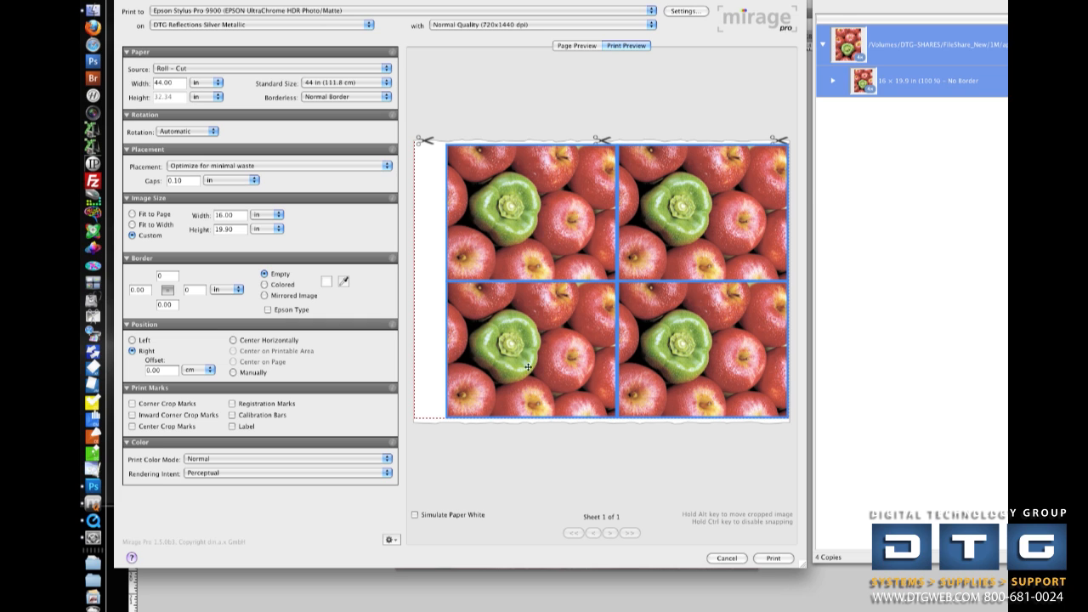
mouse_move(665, 219)
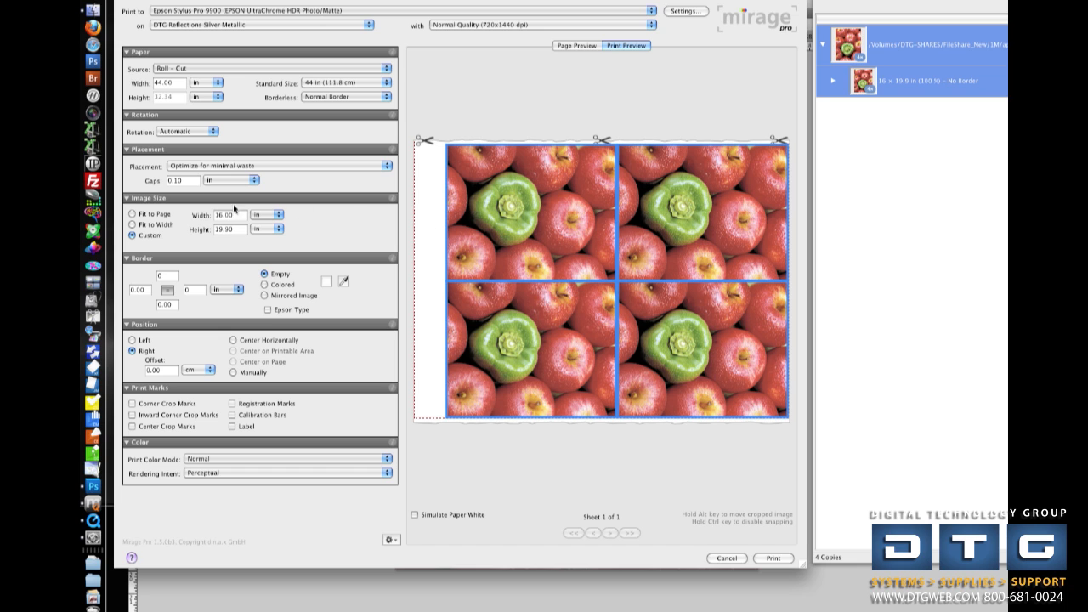
- Set the gap between copies to .1 in and expand the job list to Copy 1–4
click(180, 179)
text(.5)
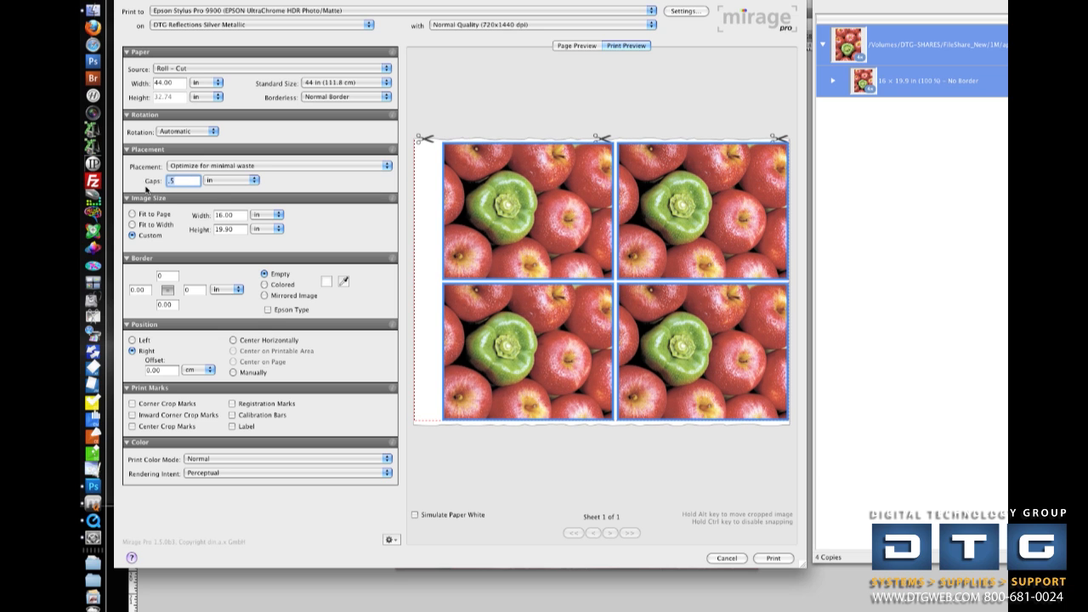
text(1)
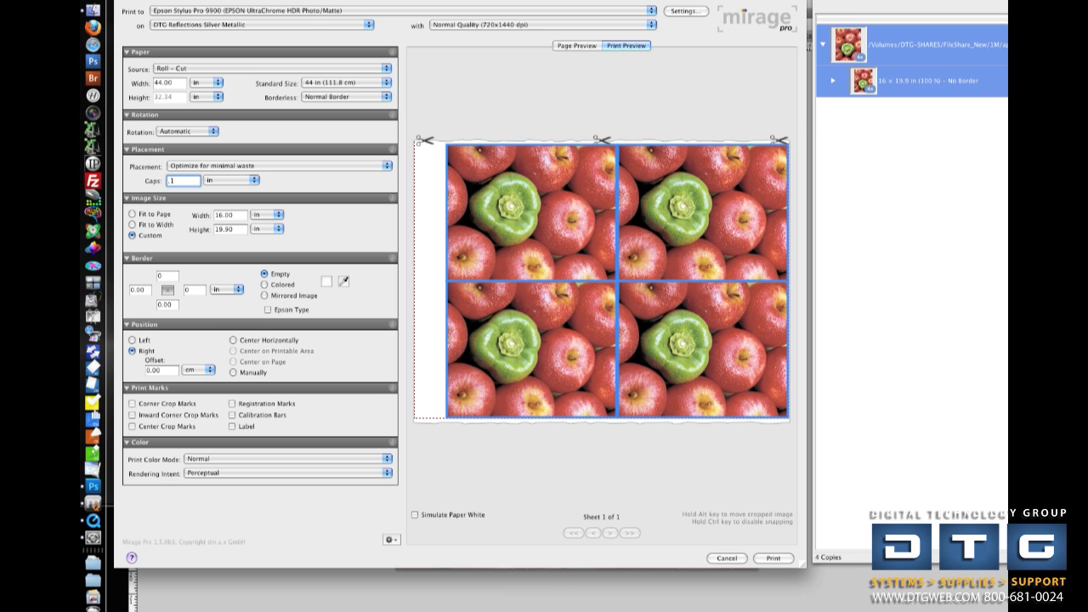
click(836, 80)
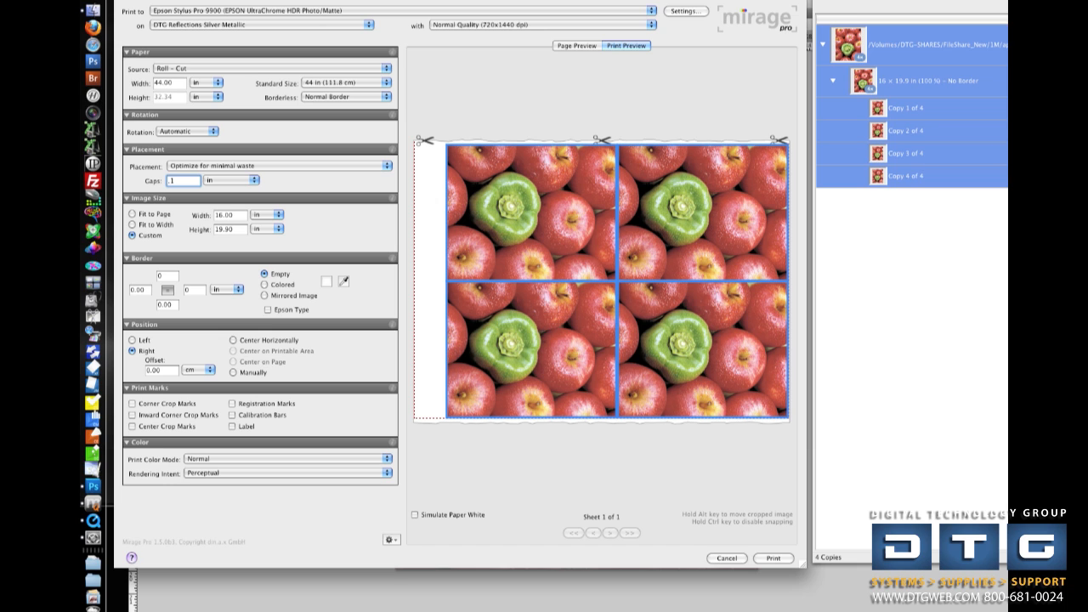
- Select individual apples copies in the job list and edit the first copy's width
click(904, 108)
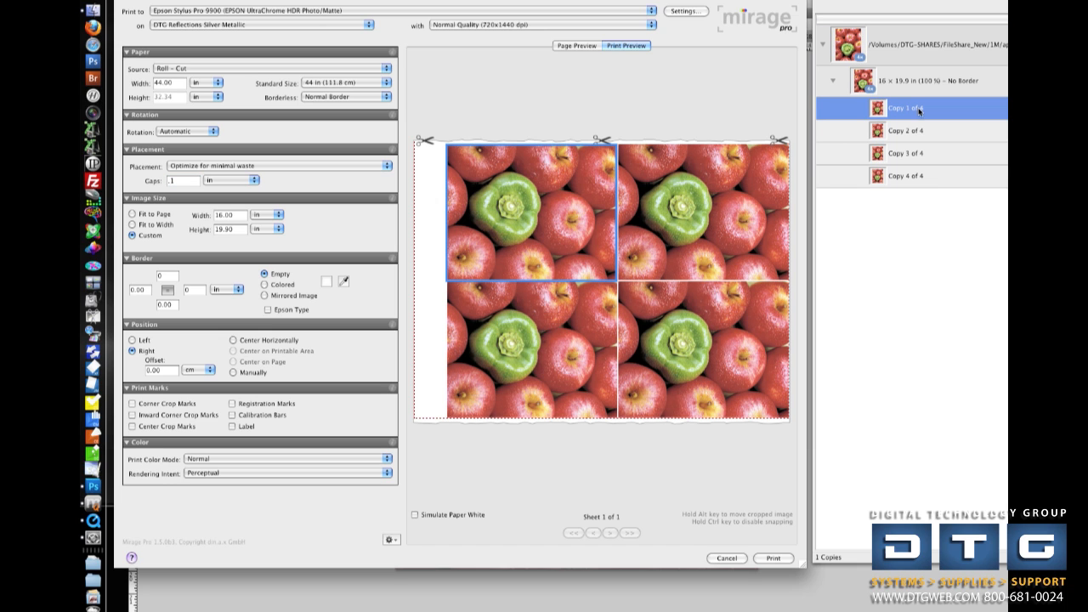
click(906, 130)
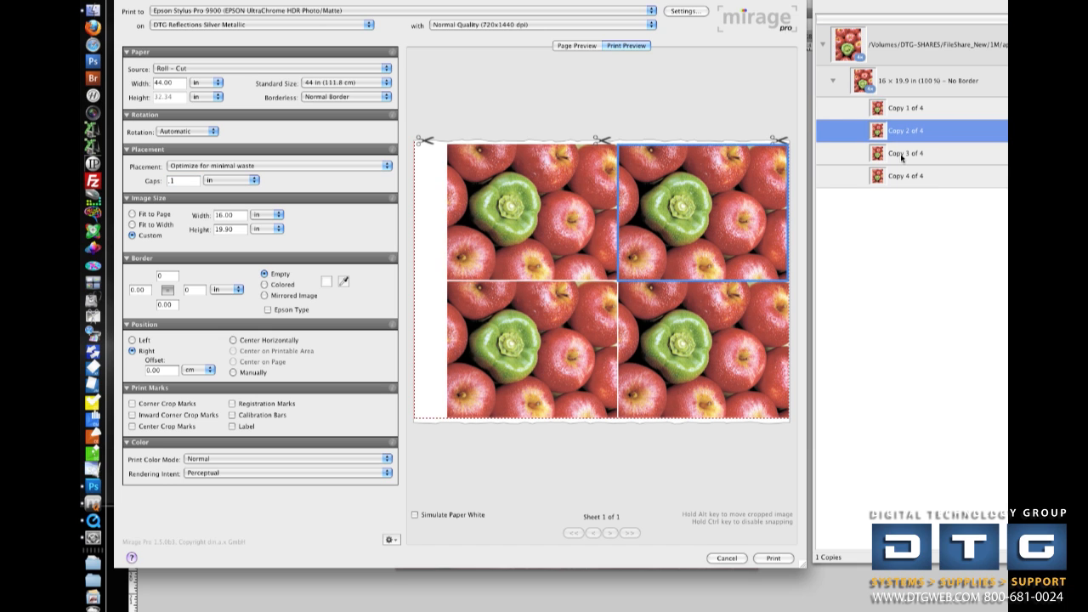
click(914, 107)
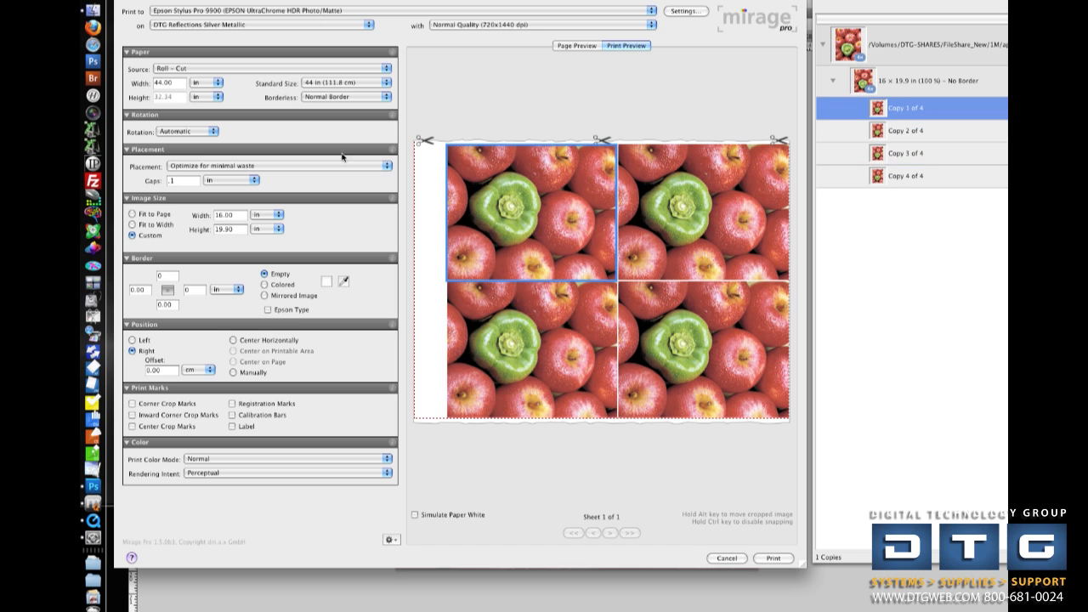
click(228, 214)
text(10)
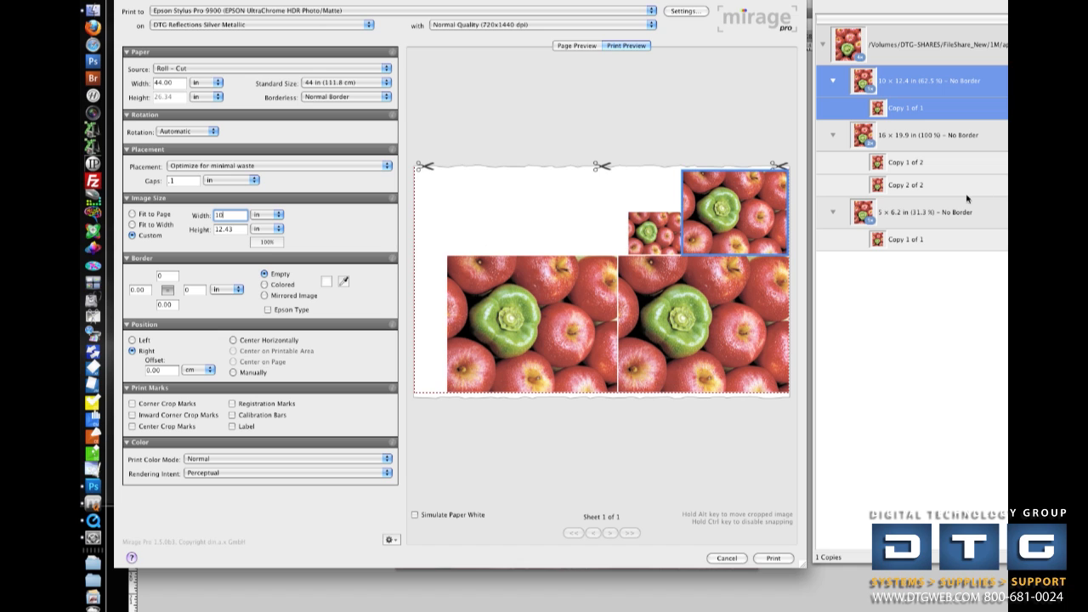
mouse_move(963, 165)
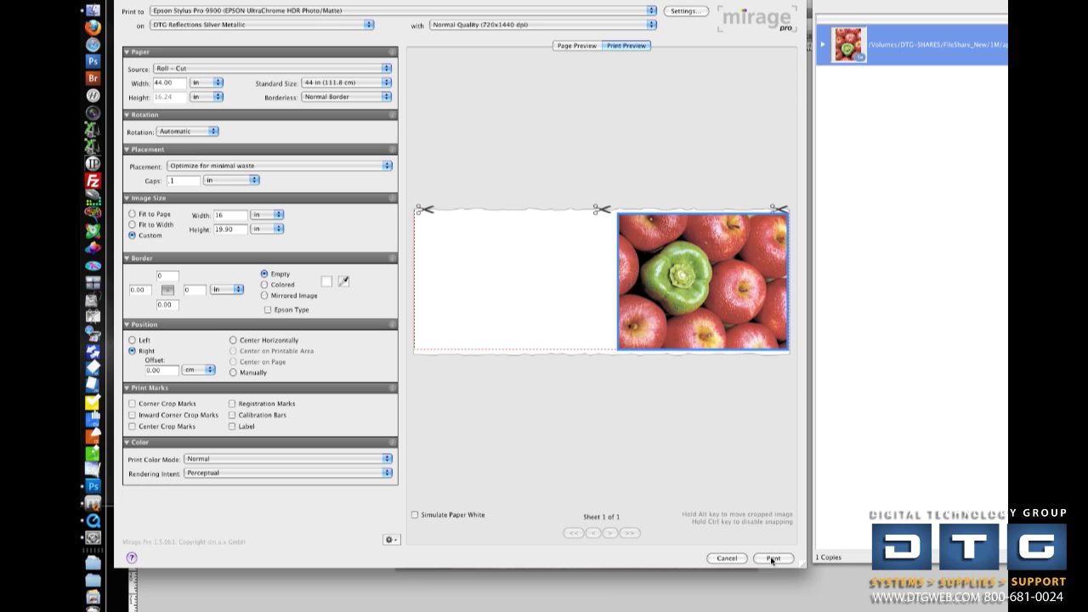
- Print the apples job, then select it as Ready in Mirage Queue Monitor
click(774, 558)
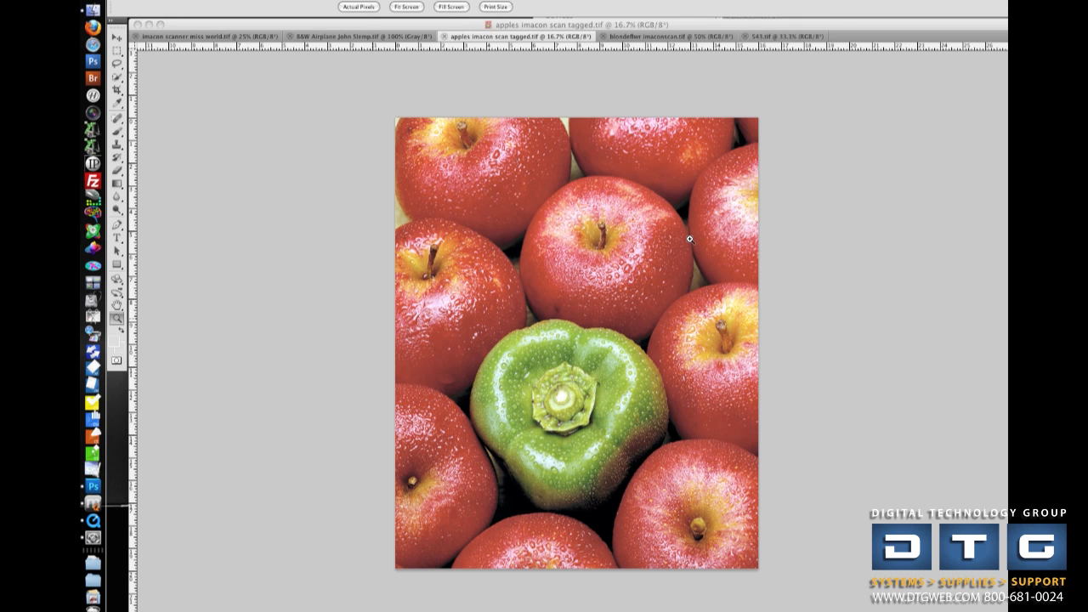
mouse_move(813, 317)
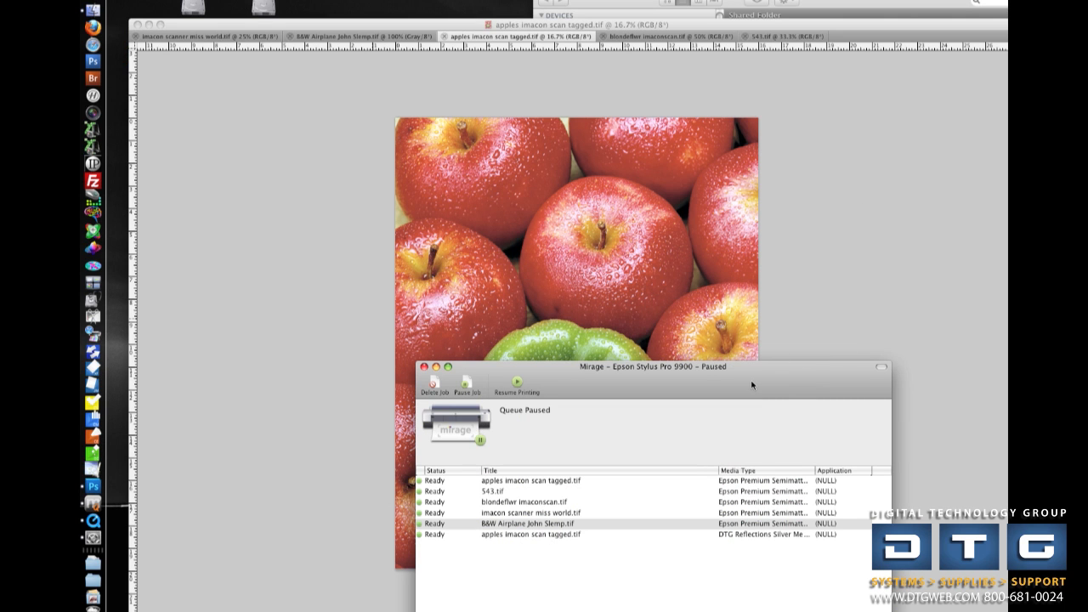
mouse_move(821, 275)
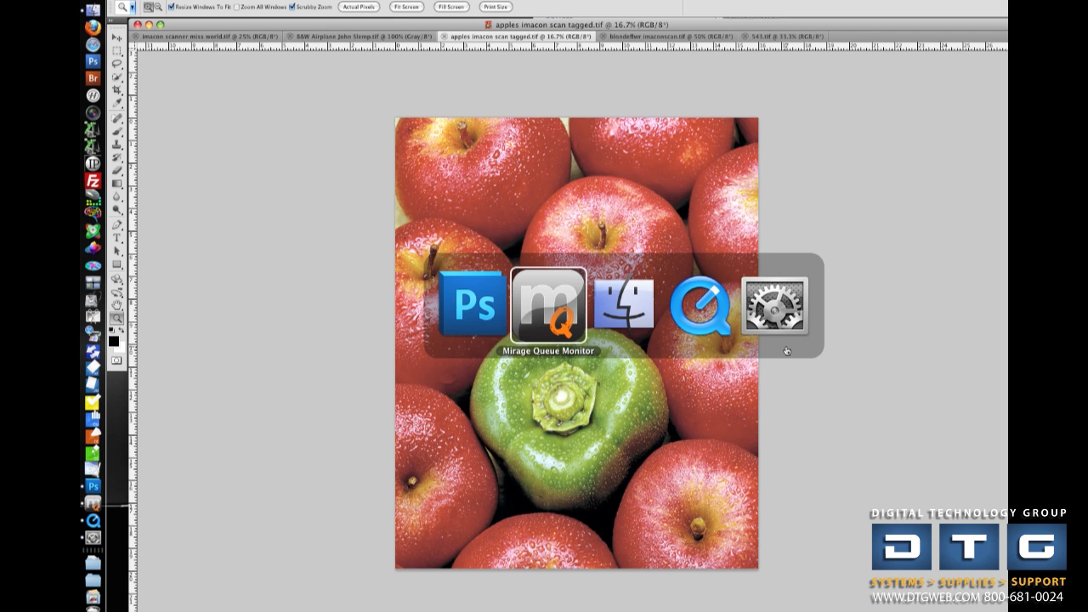
click(549, 307)
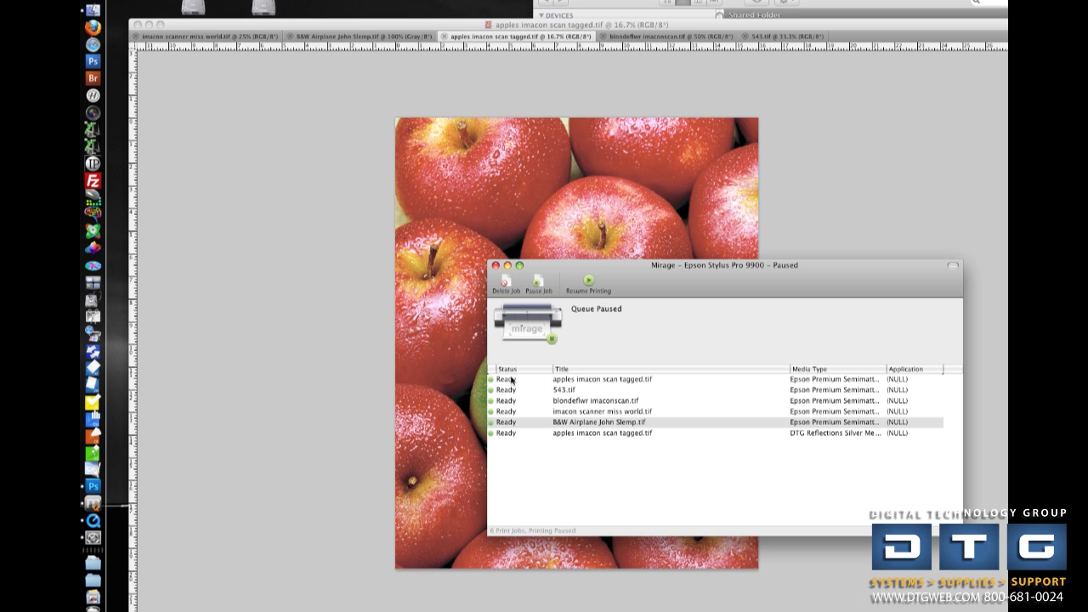
click(599, 379)
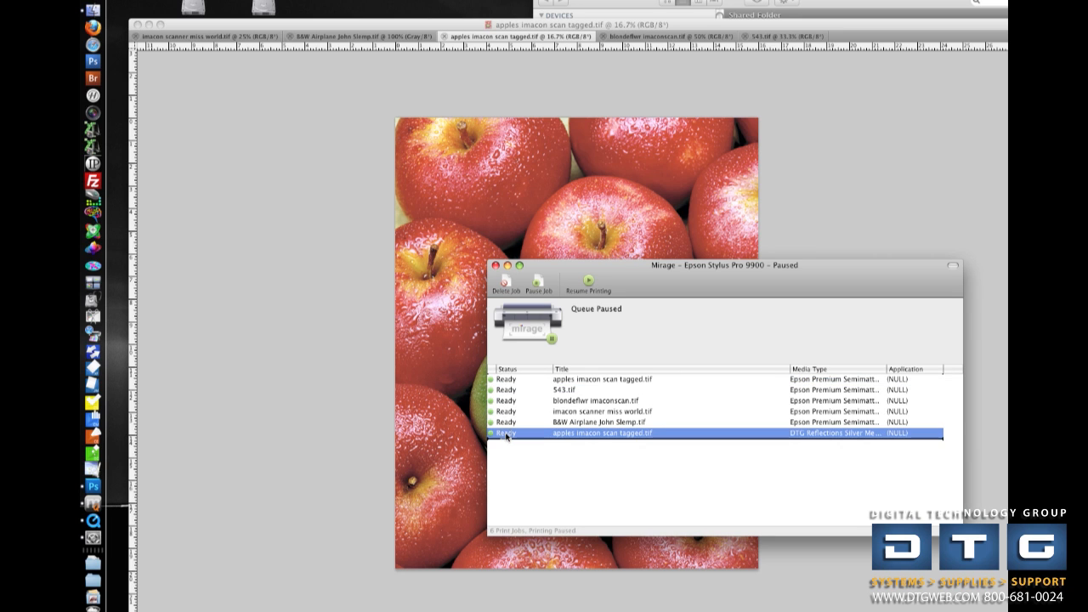
mouse_move(502, 381)
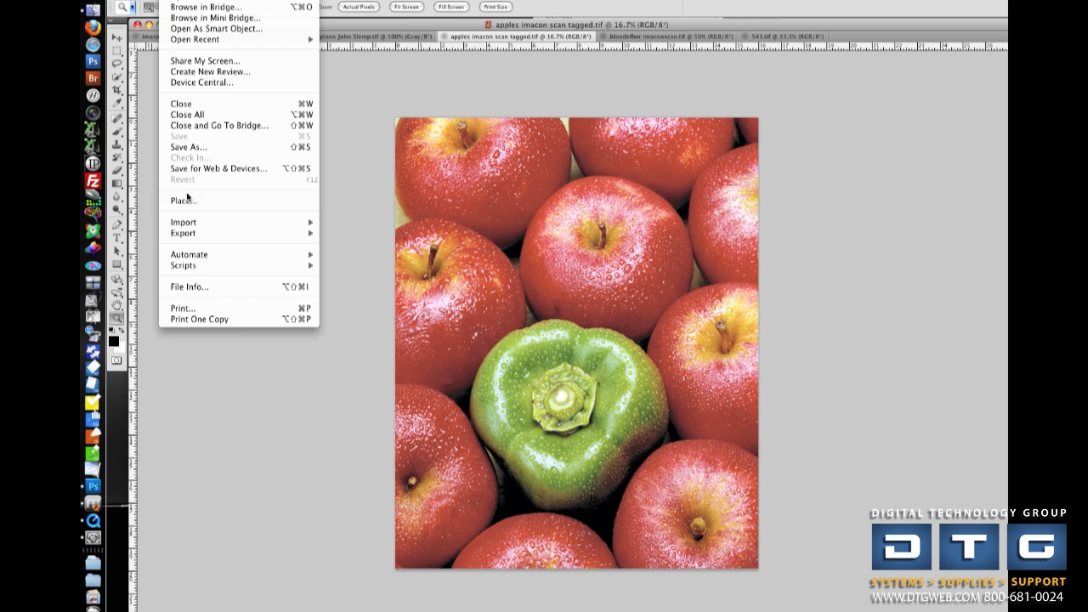
mouse_move(189, 254)
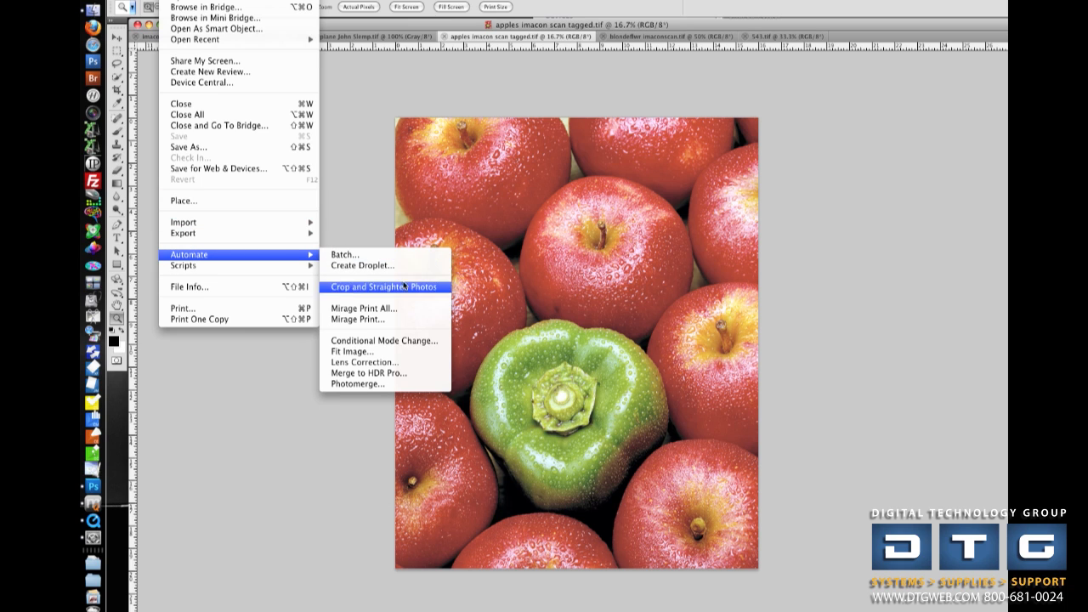
mouse_move(395, 312)
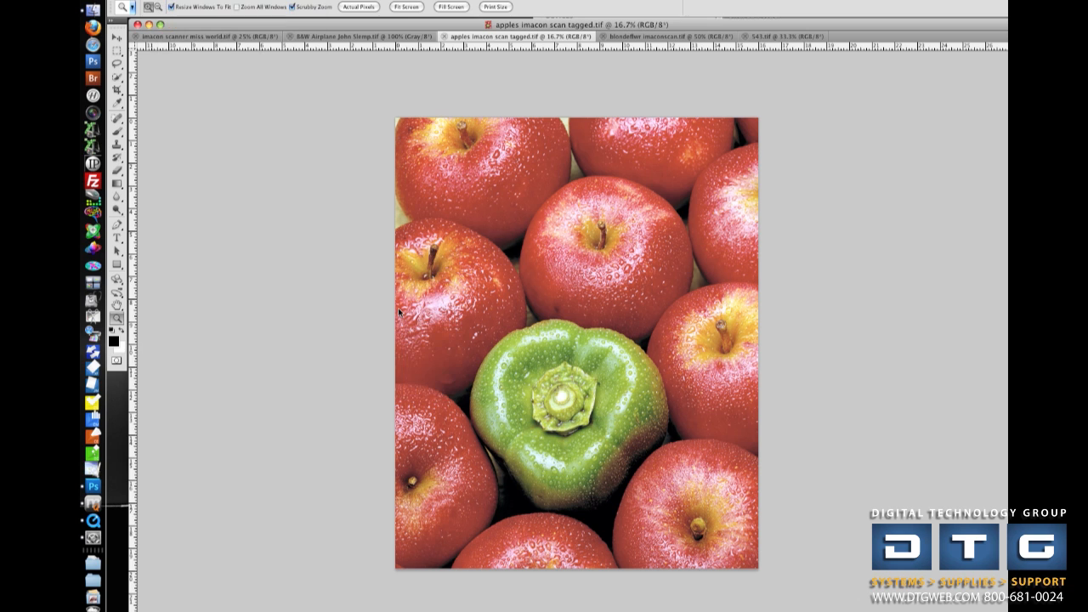
- Choose Mirage Print All… to load all five open images into Mirage
click(668, 36)
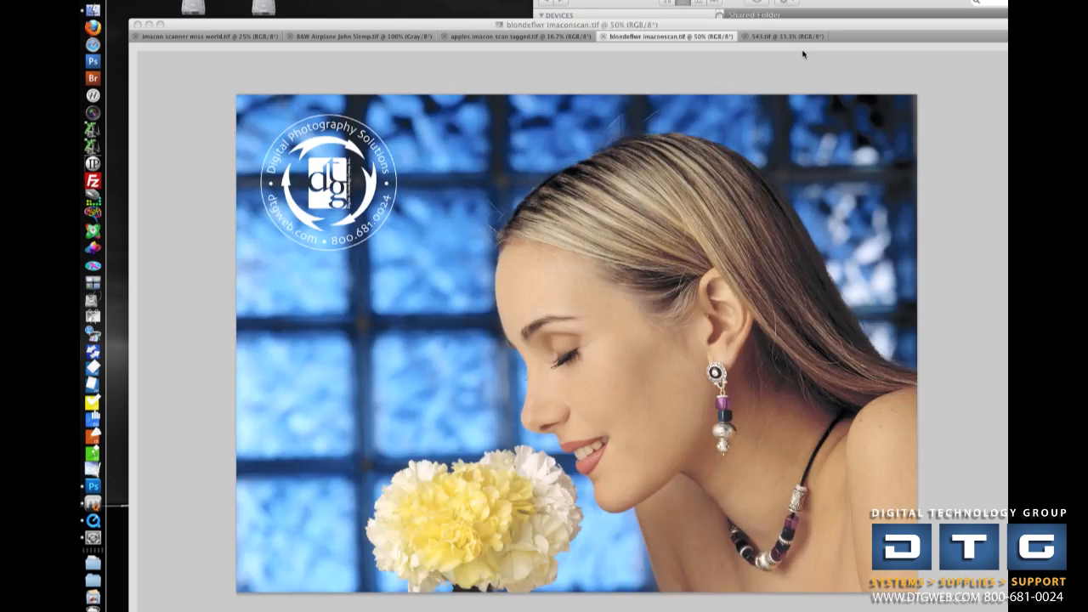
click(519, 43)
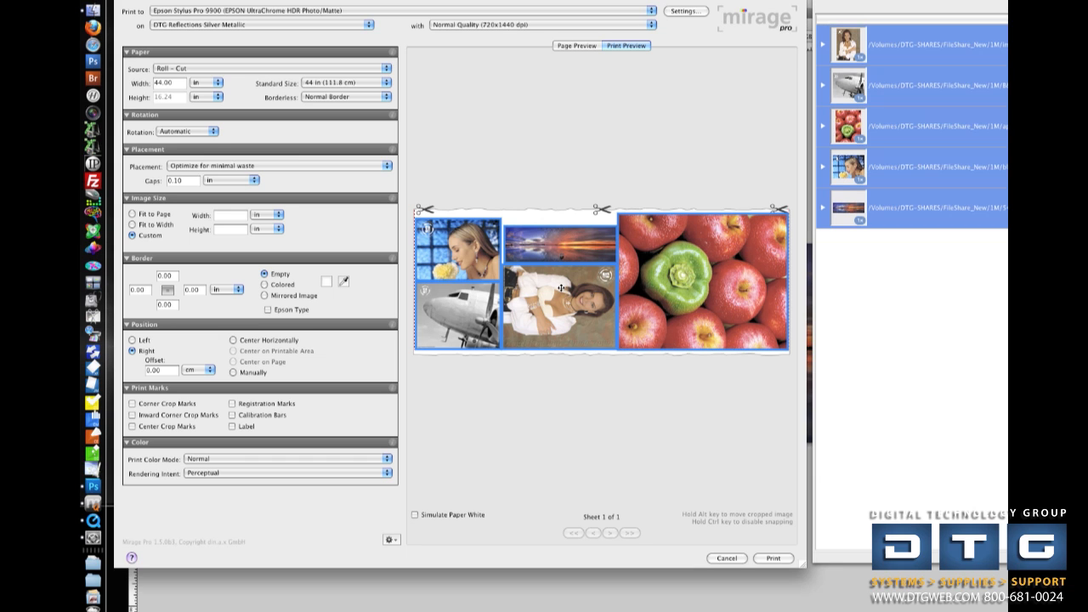
mouse_move(672, 317)
text(.2)
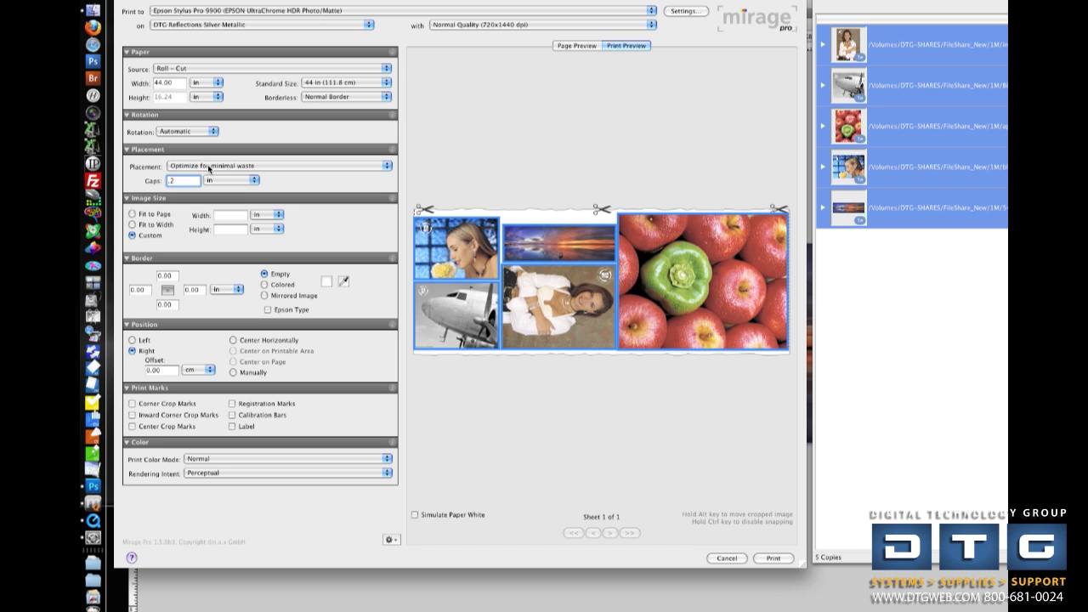
mouse_move(448, 190)
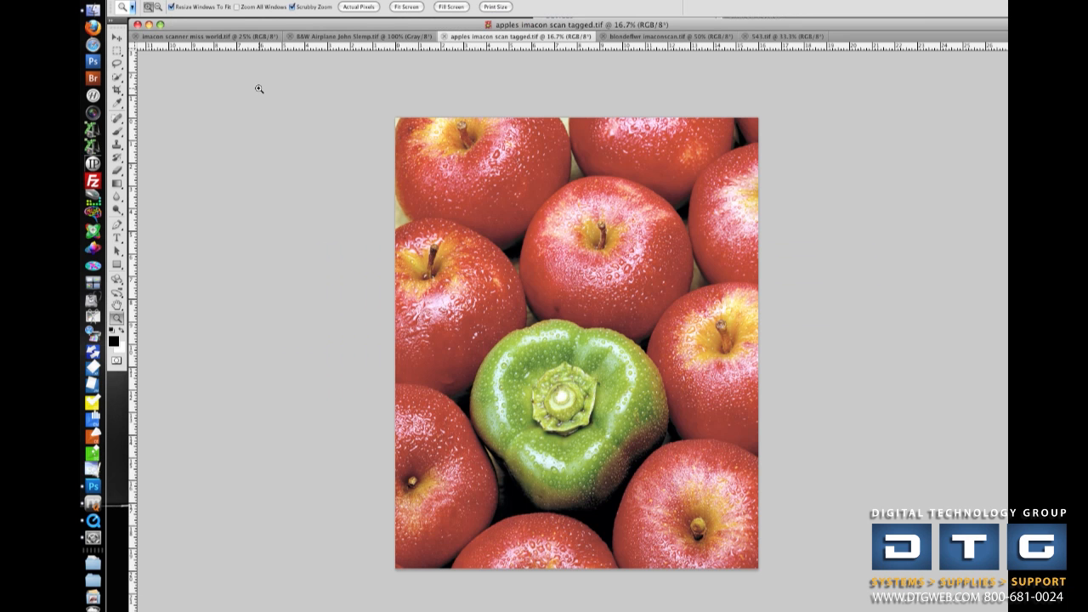
- Open Photoshop's File menu to reach Mirage Print All again
click(153, 5)
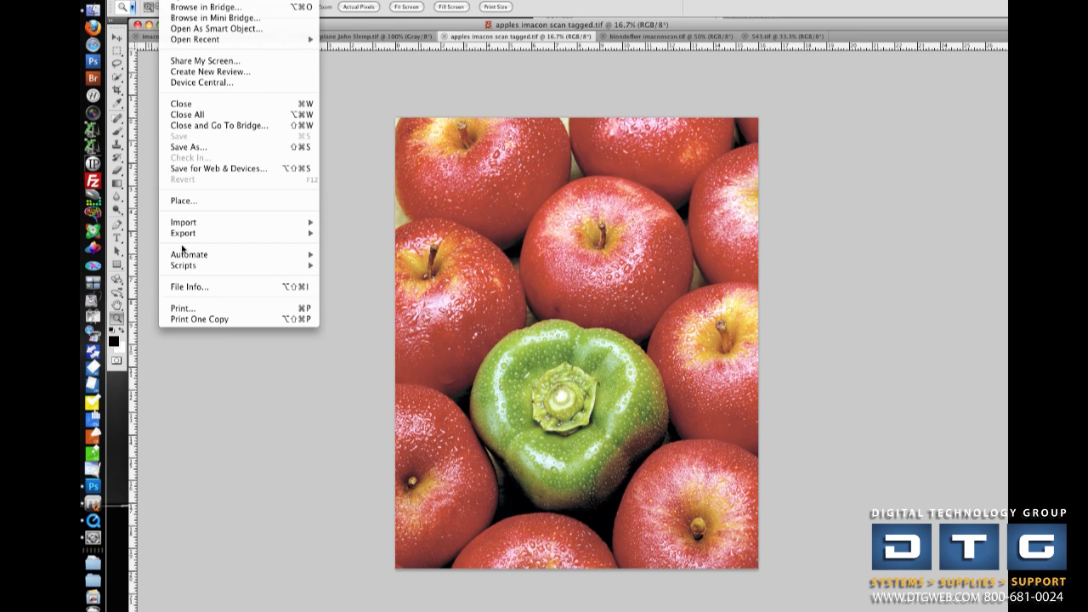
mouse_move(188, 254)
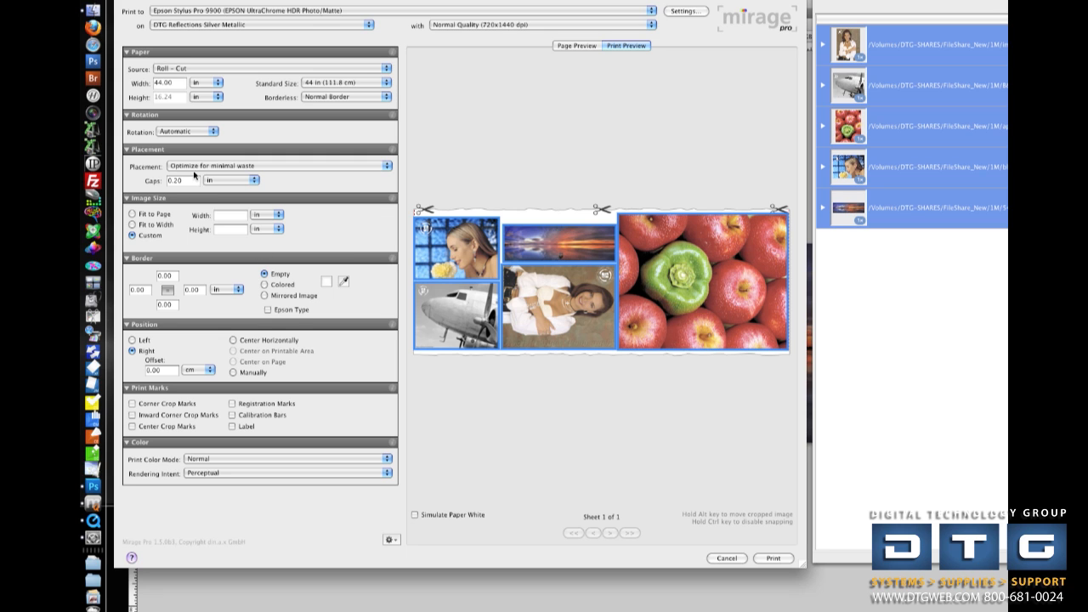
- Set placement to Grid 5 x 1, image width to 5 in, and turn on Label marks
click(281, 165)
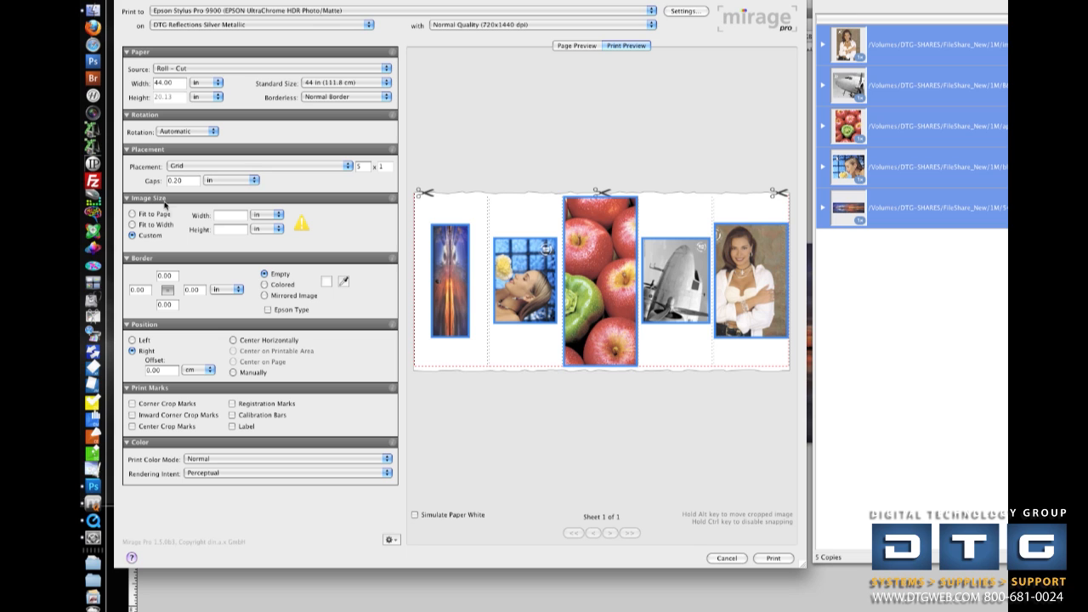
click(233, 214)
text(5)
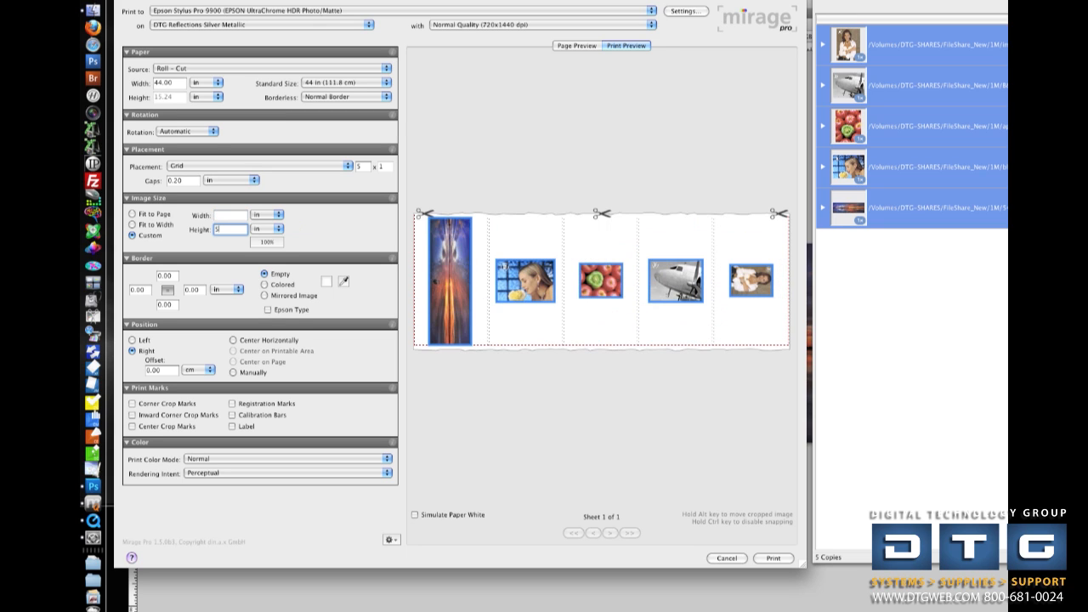
click(230, 214)
text(8)
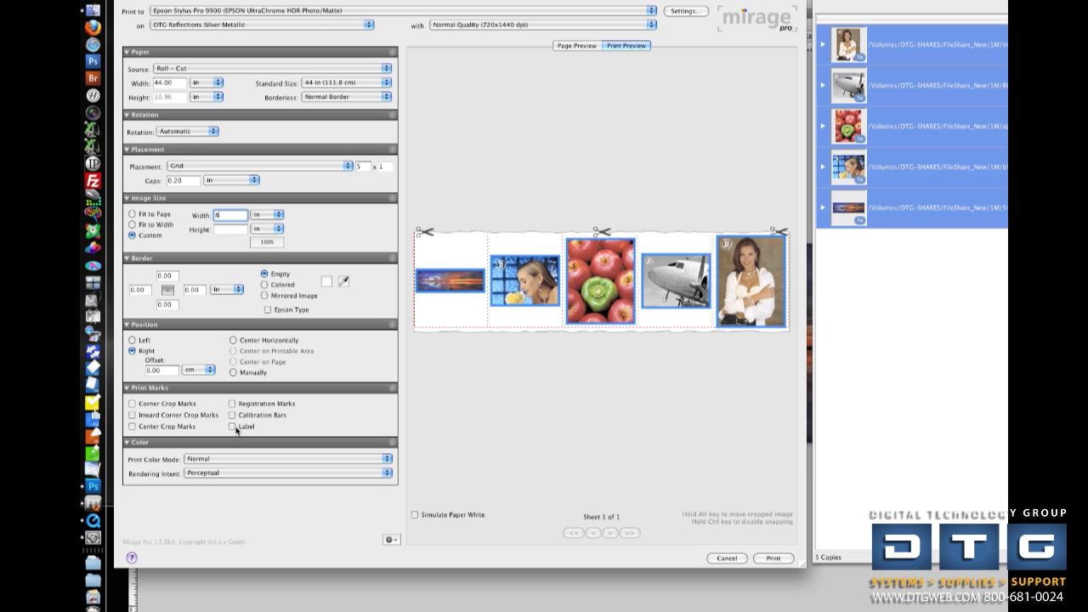
click(232, 427)
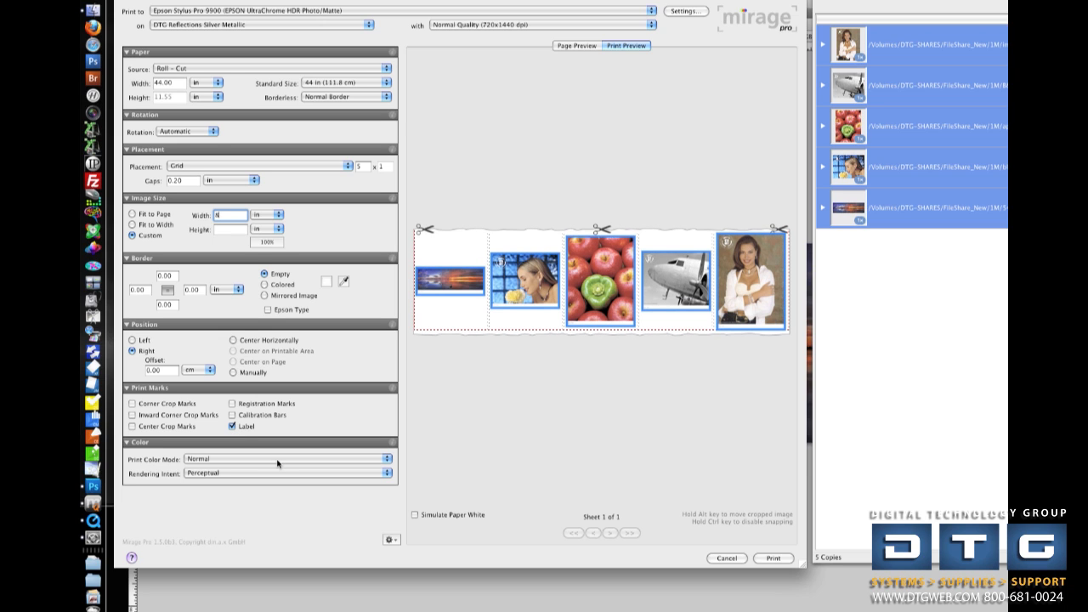